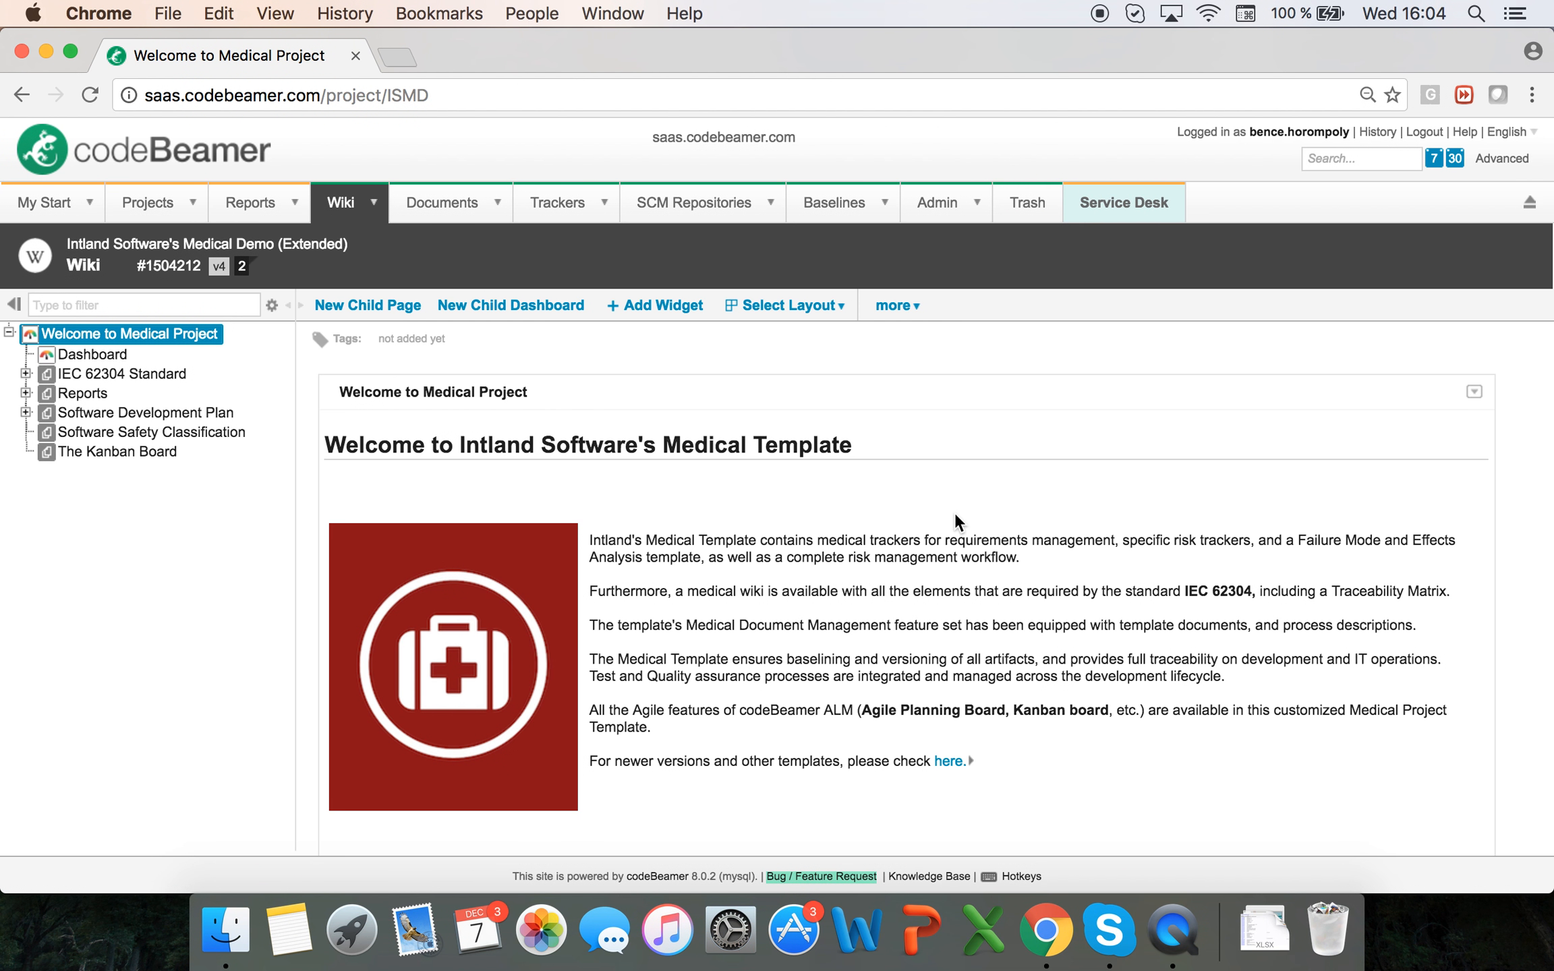
pyautogui.moveTo(743, 374)
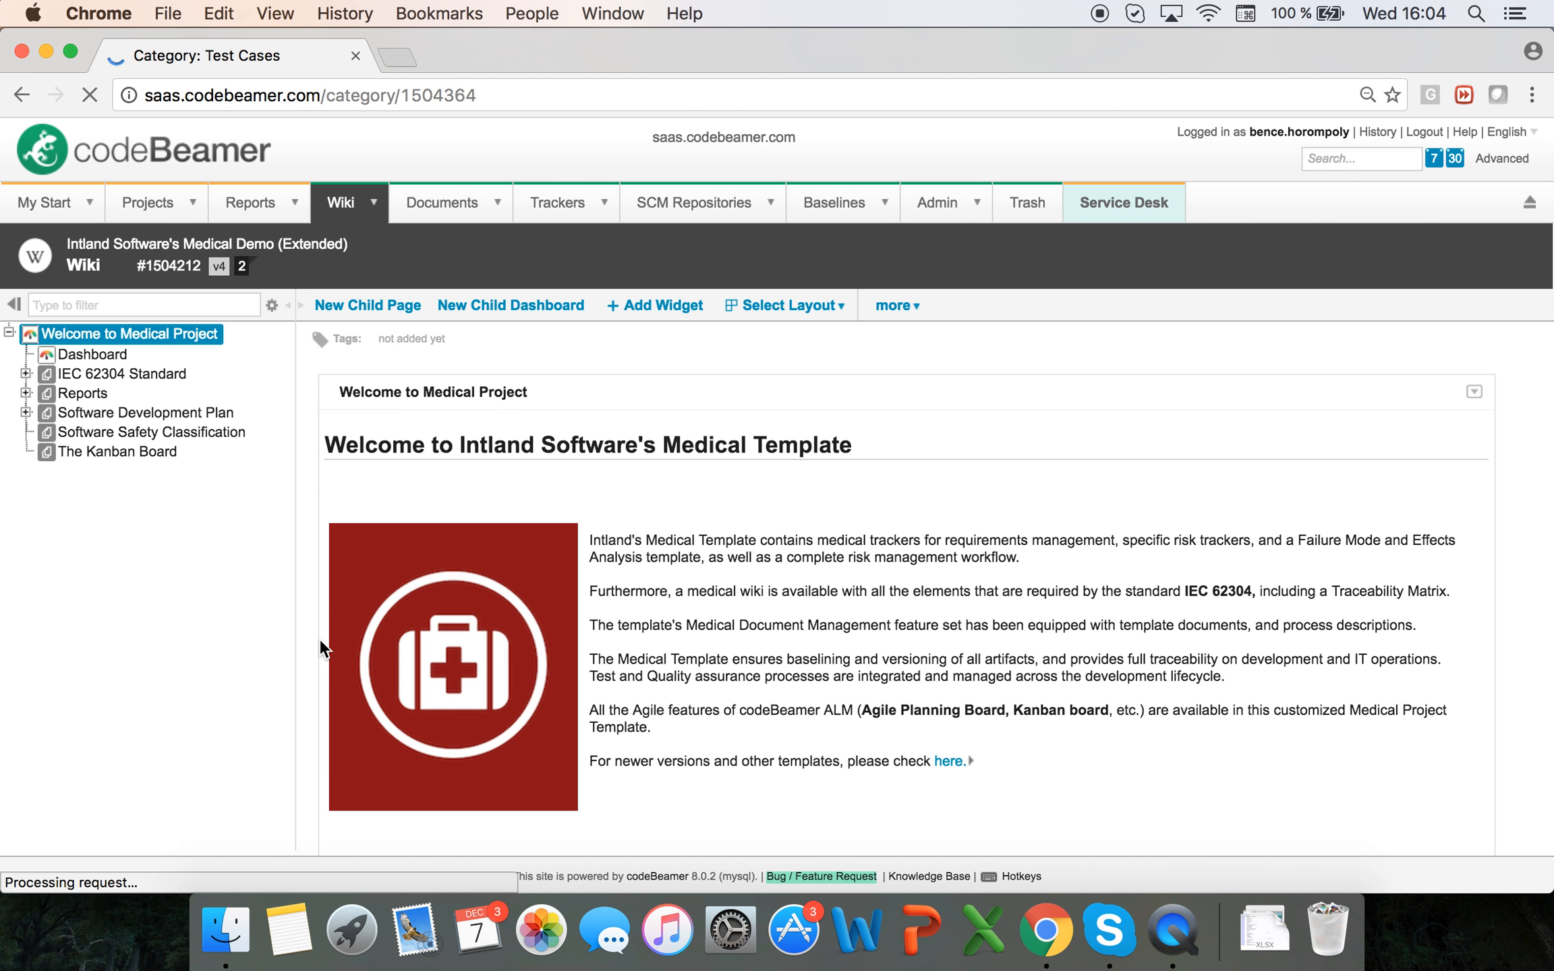
# Go from the Test Cases tracker to the Test Sets tracker listing existing test sets.
pyautogui.click(558, 202)
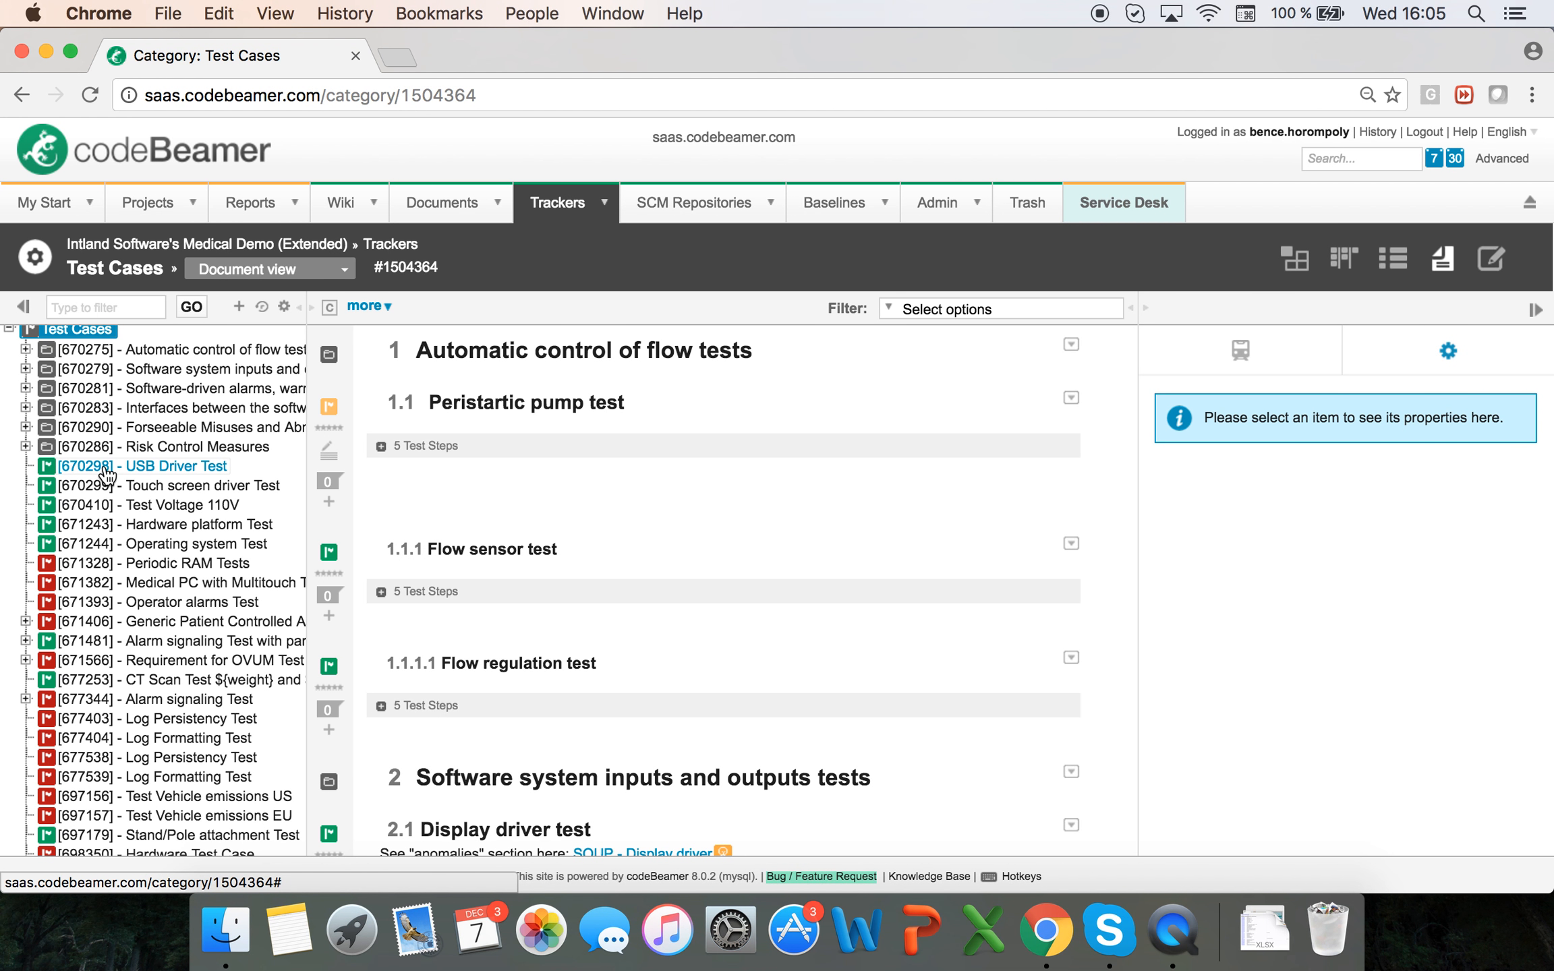
pyautogui.click(560, 203)
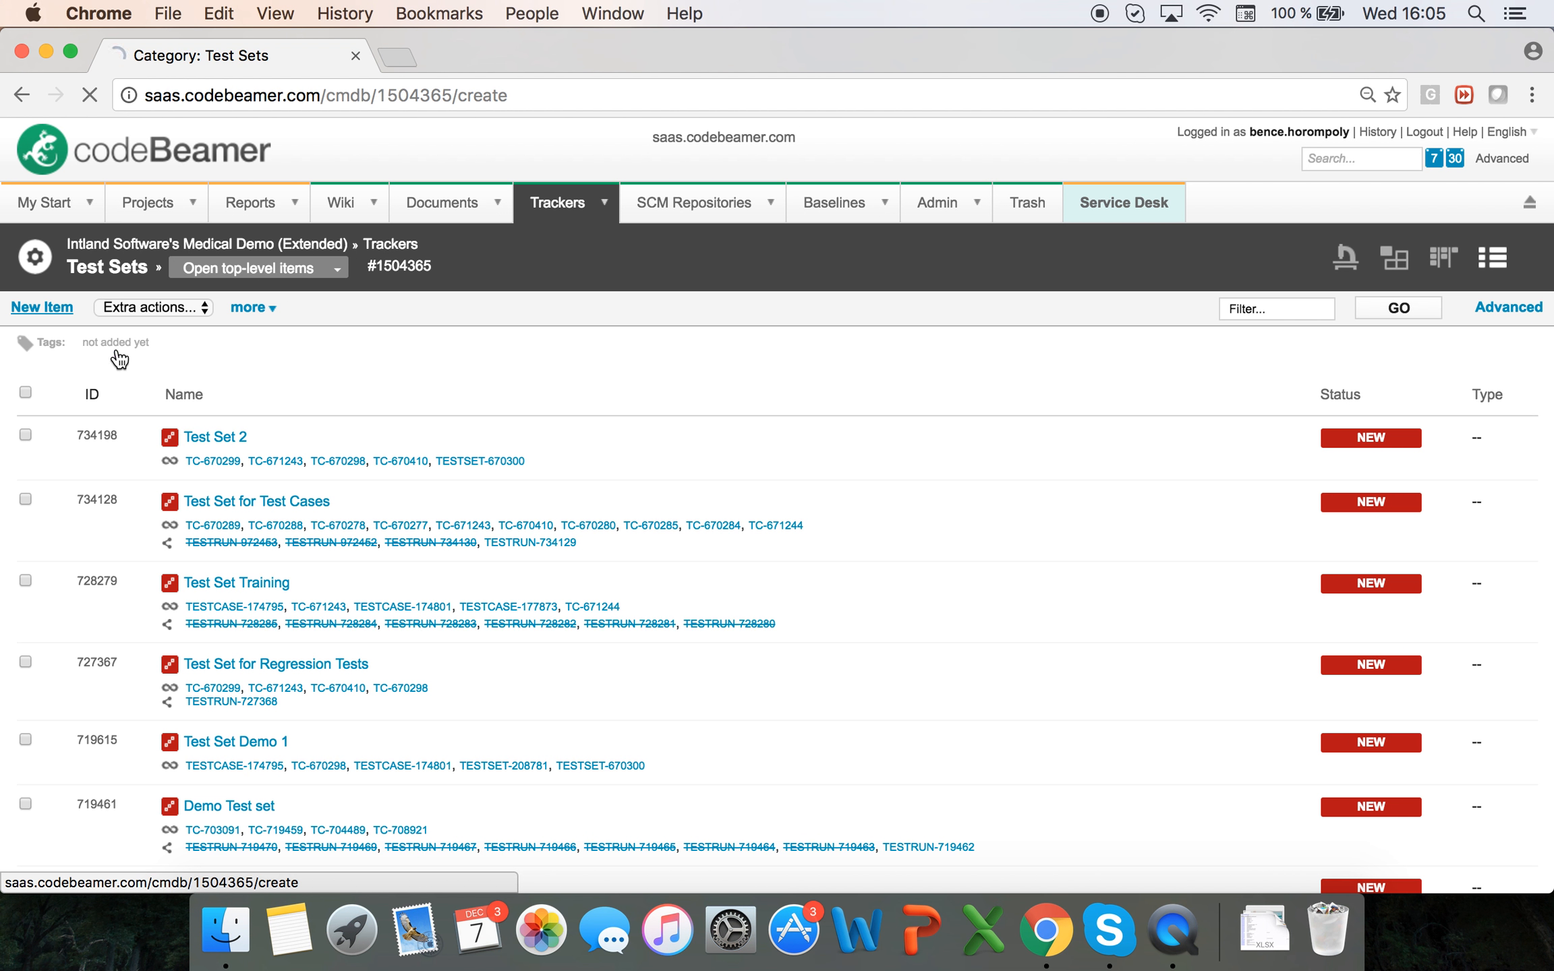
# Start a new test set named 'Test Set for Tablet Testing' with matching description.
pyautogui.click(40, 308)
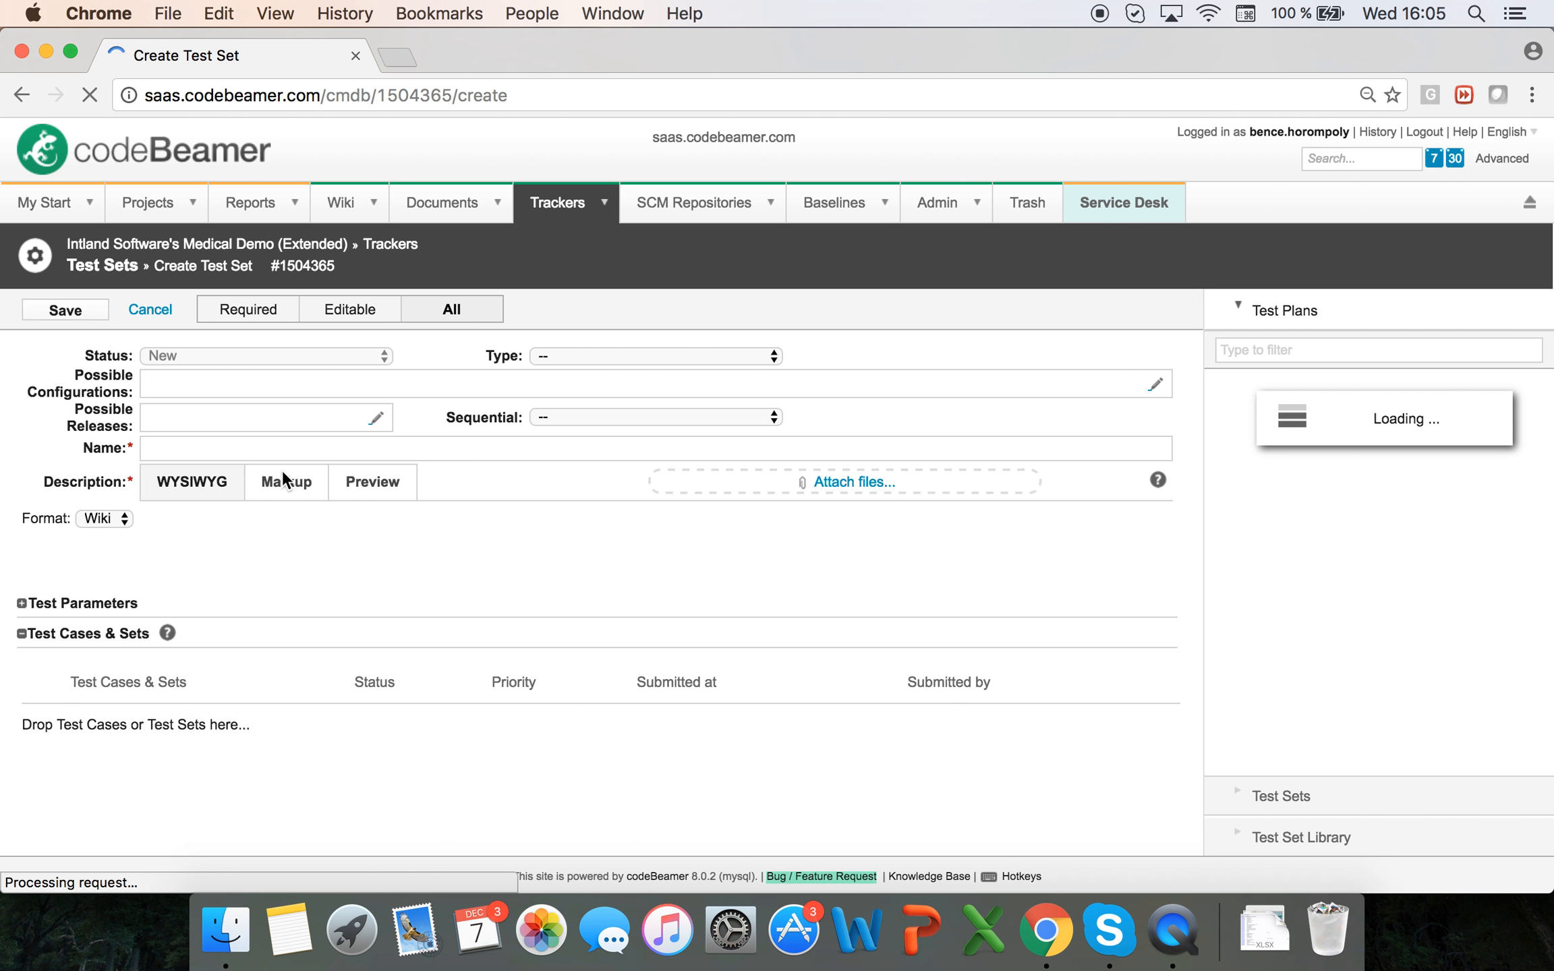
pyautogui.write('Test S')
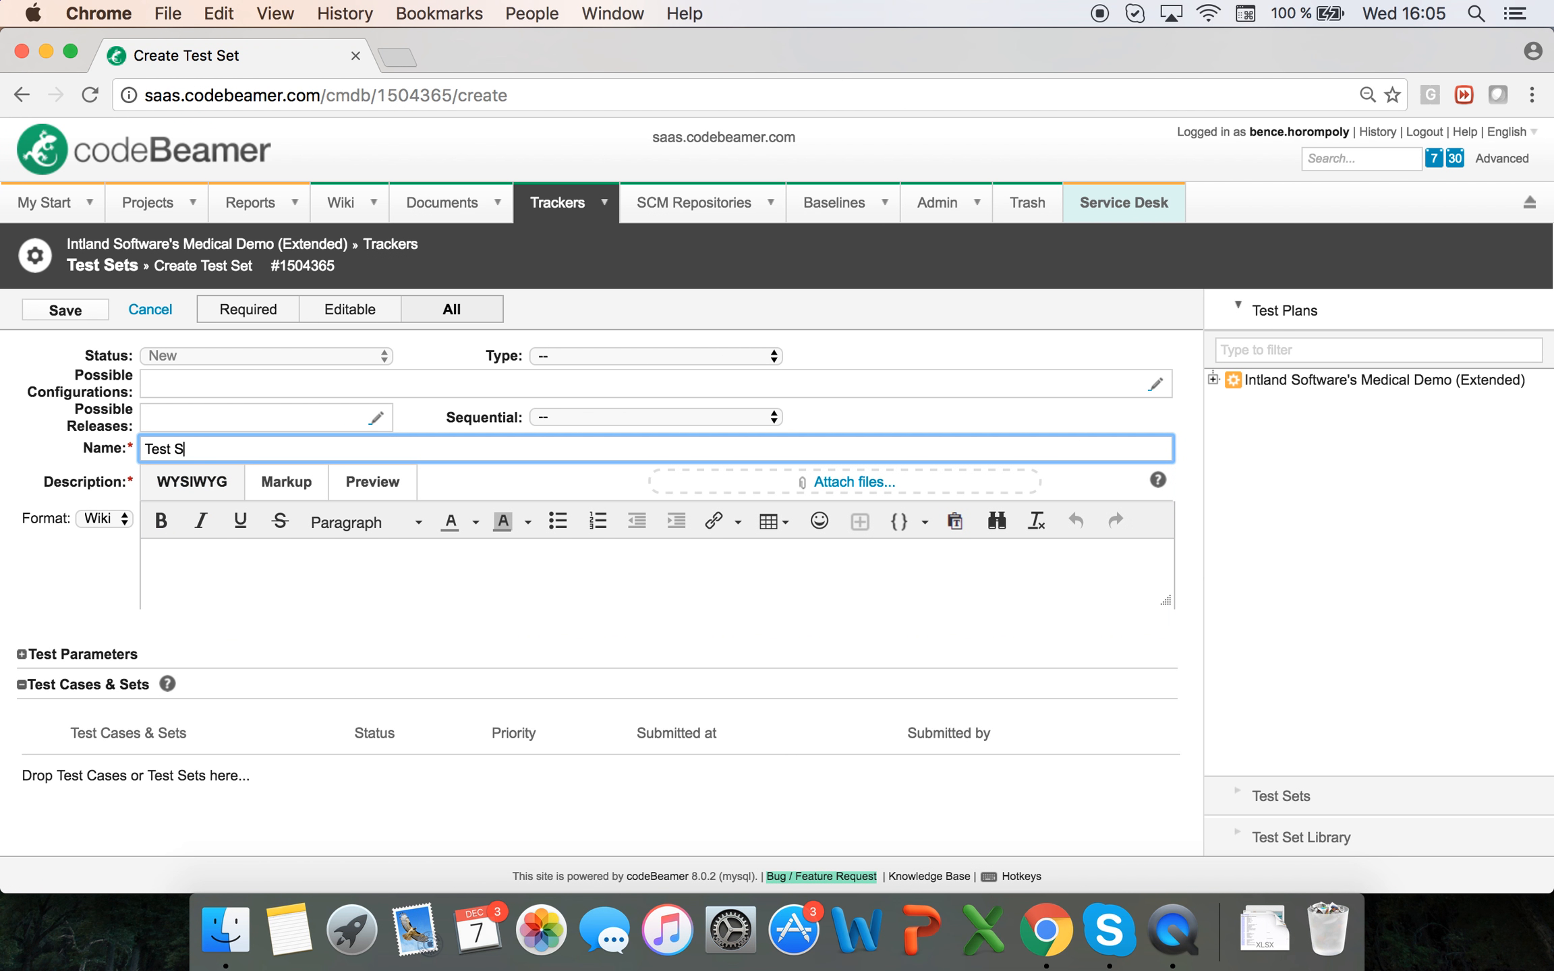
pyautogui.write('et for T')
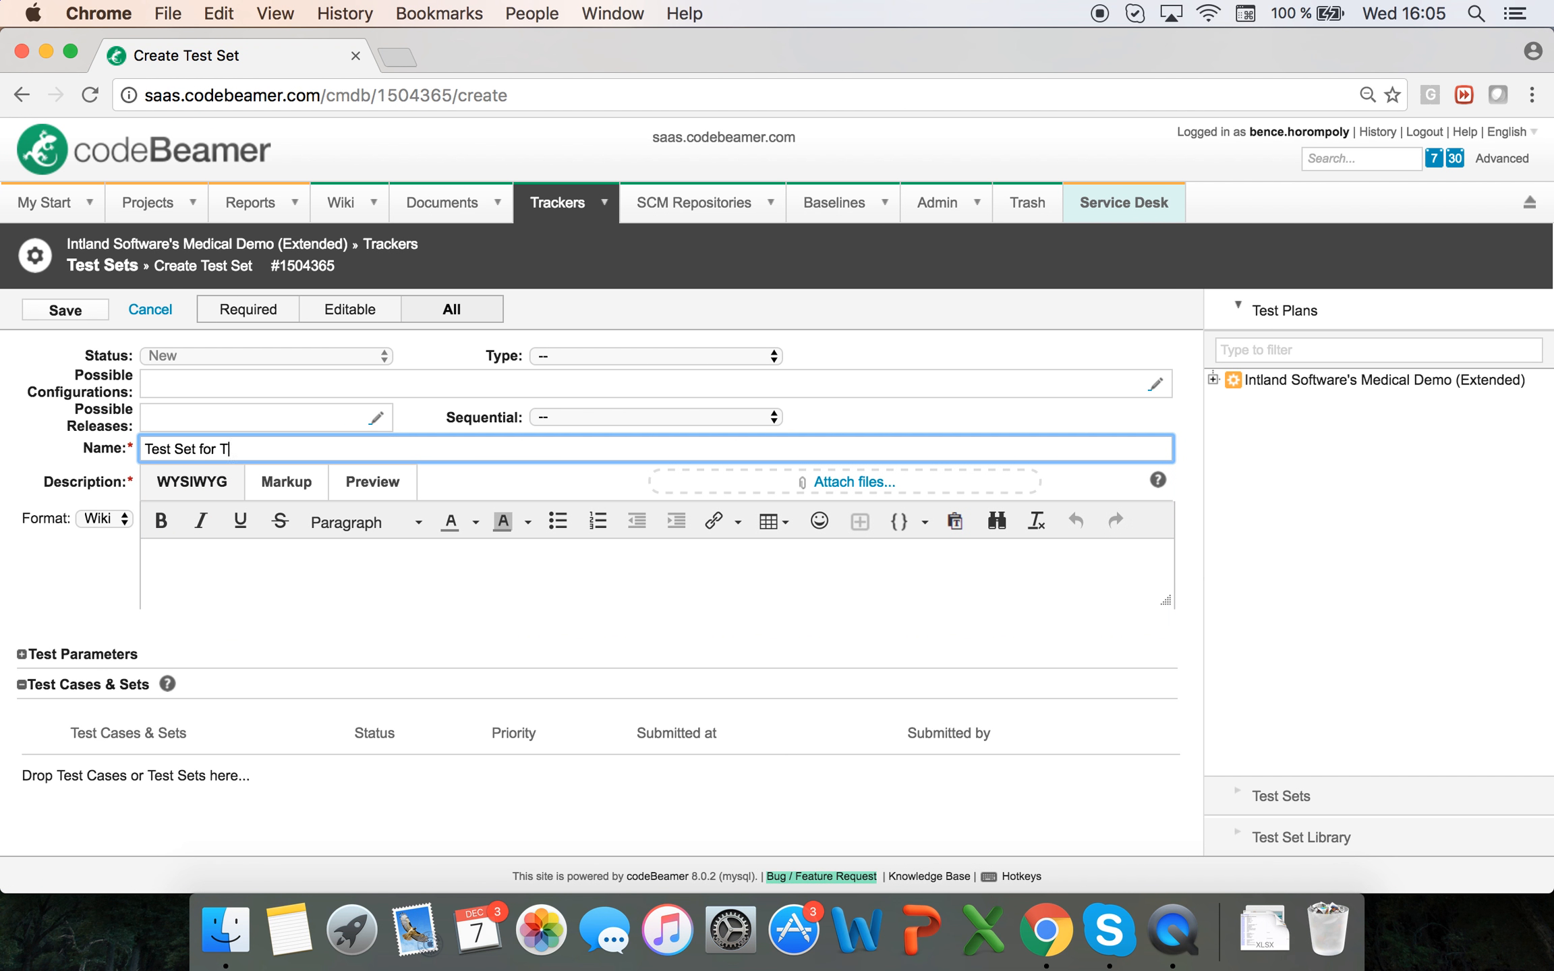
pyautogui.write('ablet Testing')
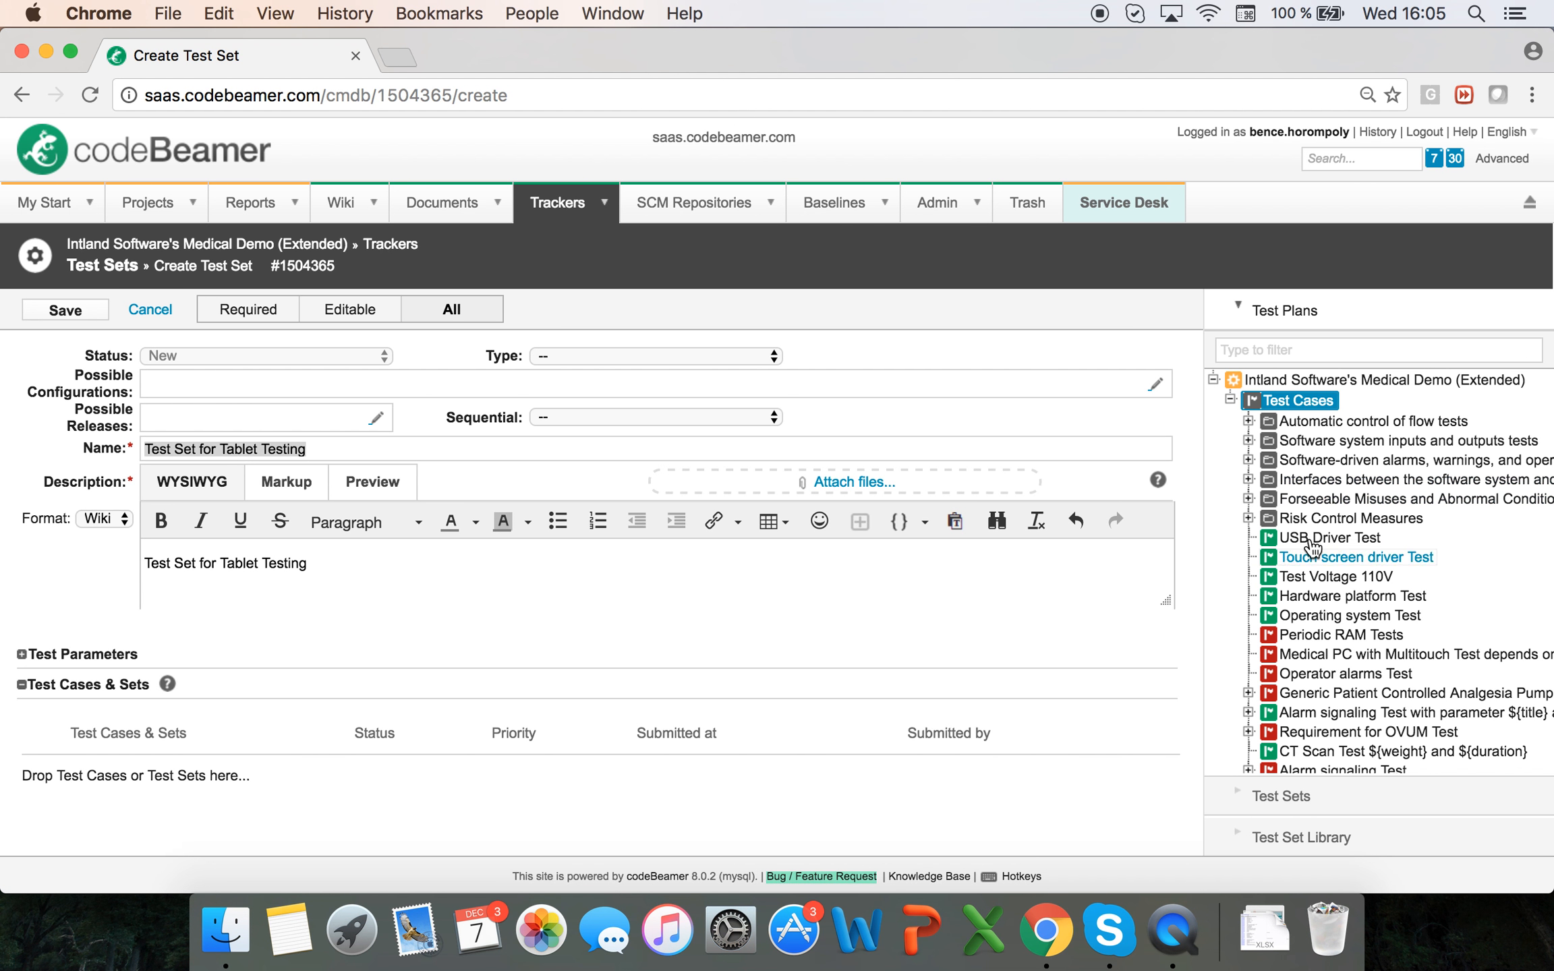
# Add Test Voltage 110V and Touch screen driver Test to the set and show the Test Set Library.
pyautogui.moveTo(1327, 537); pyautogui.dragTo(573, 690)
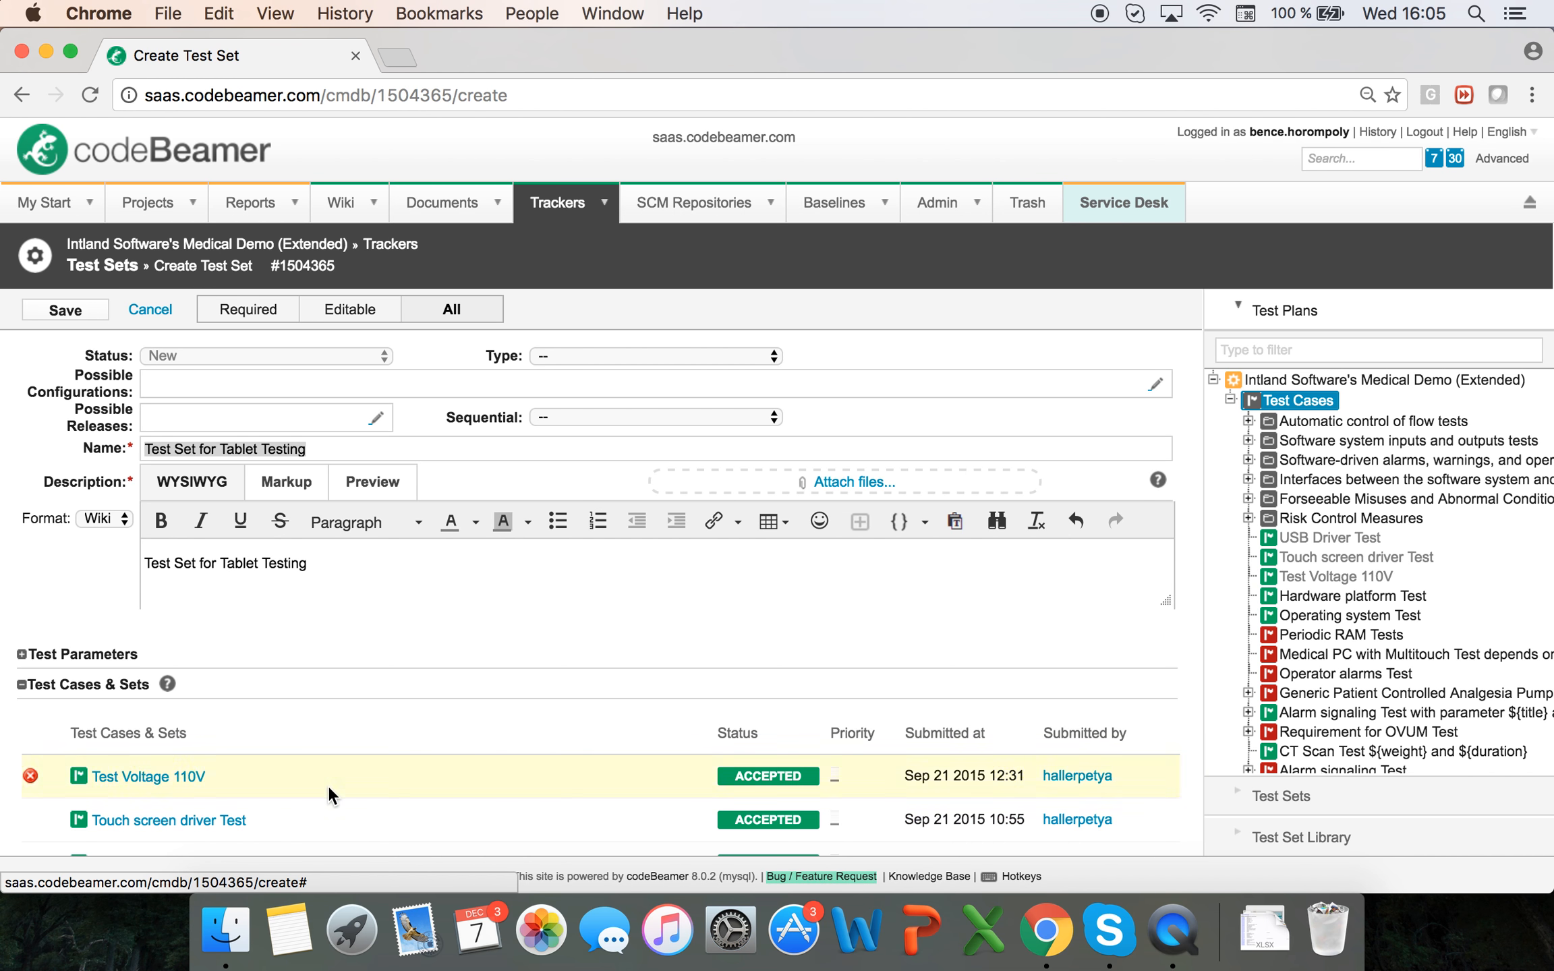
pyautogui.scroll(-3)
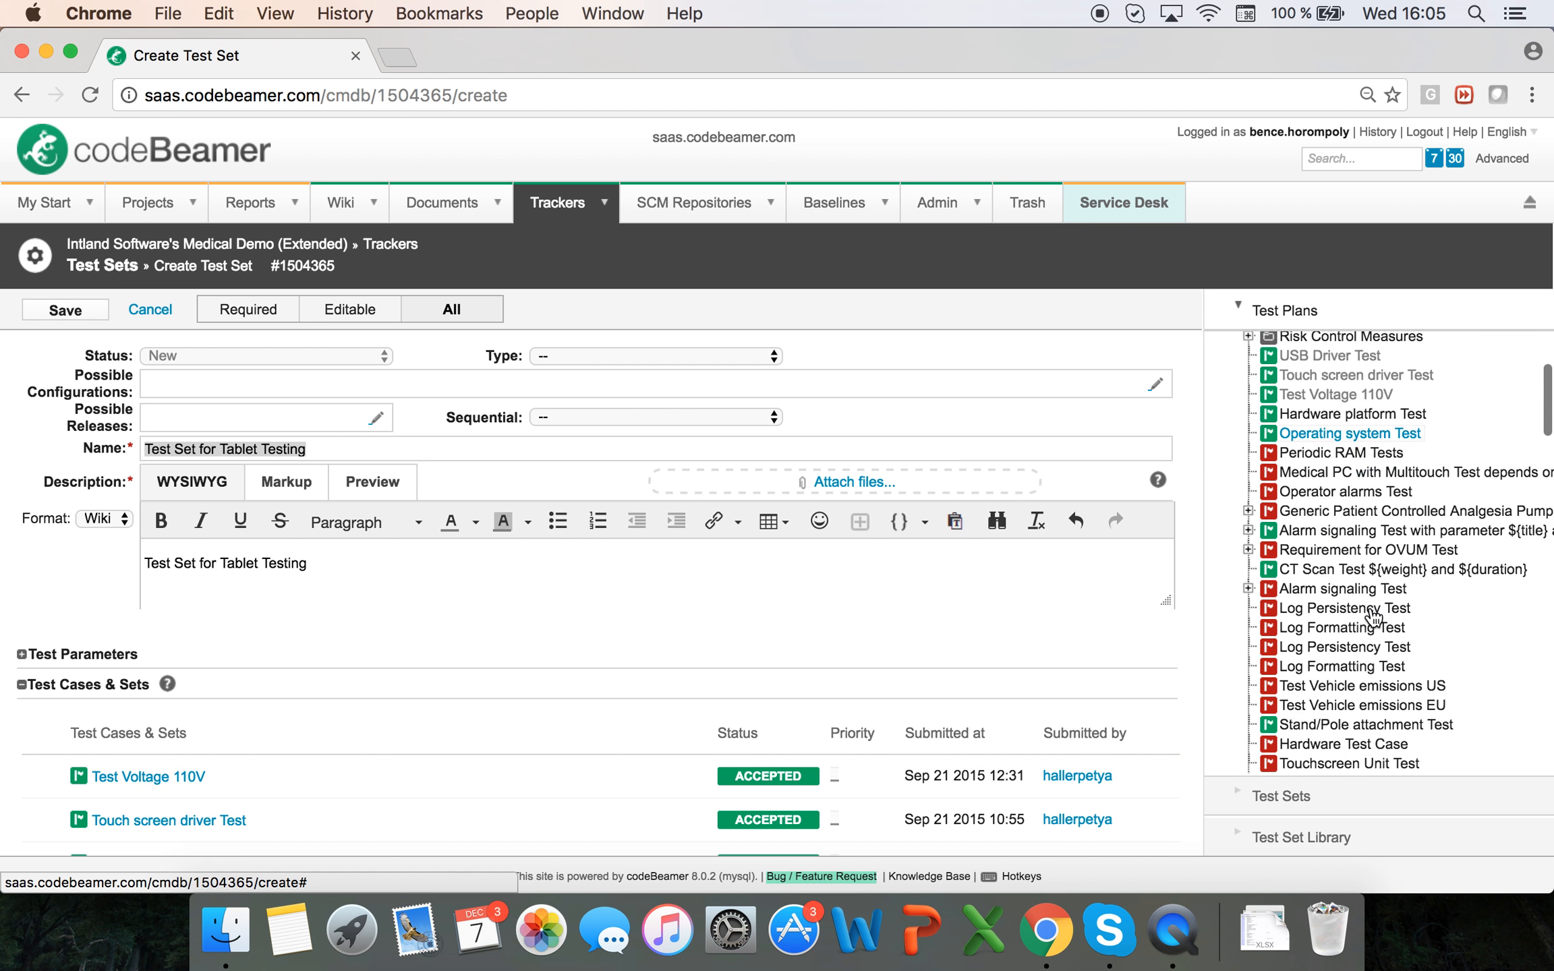
pyautogui.click(1281, 350)
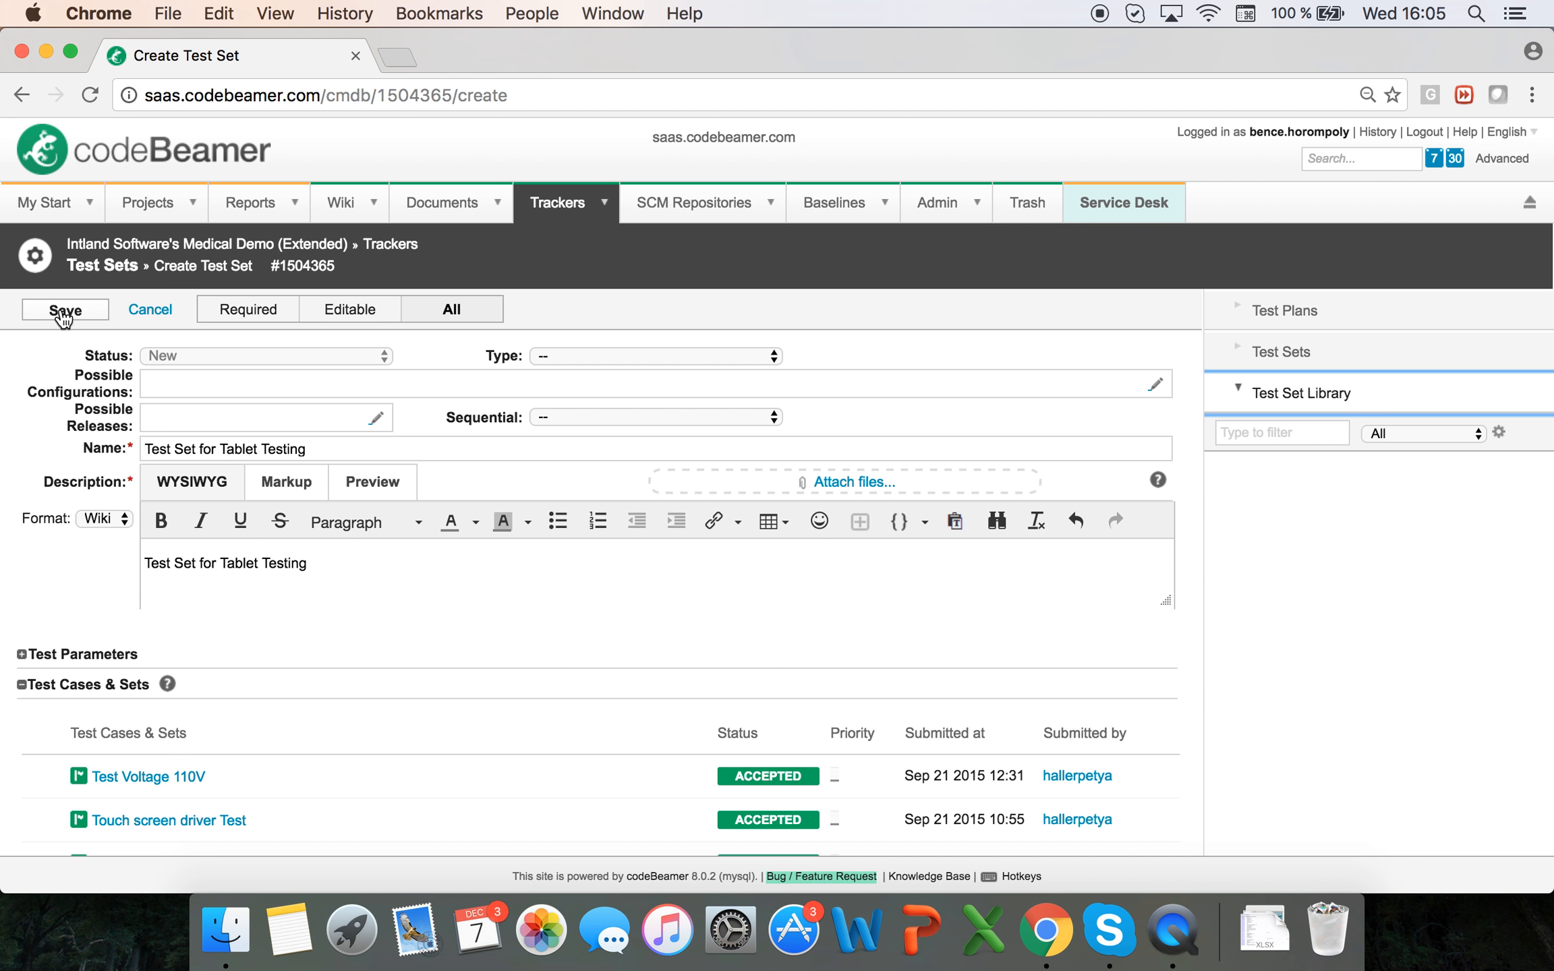
# Save the test set and start a new test run with the first 110V power supply configuration ticked.
pyautogui.click(65, 309)
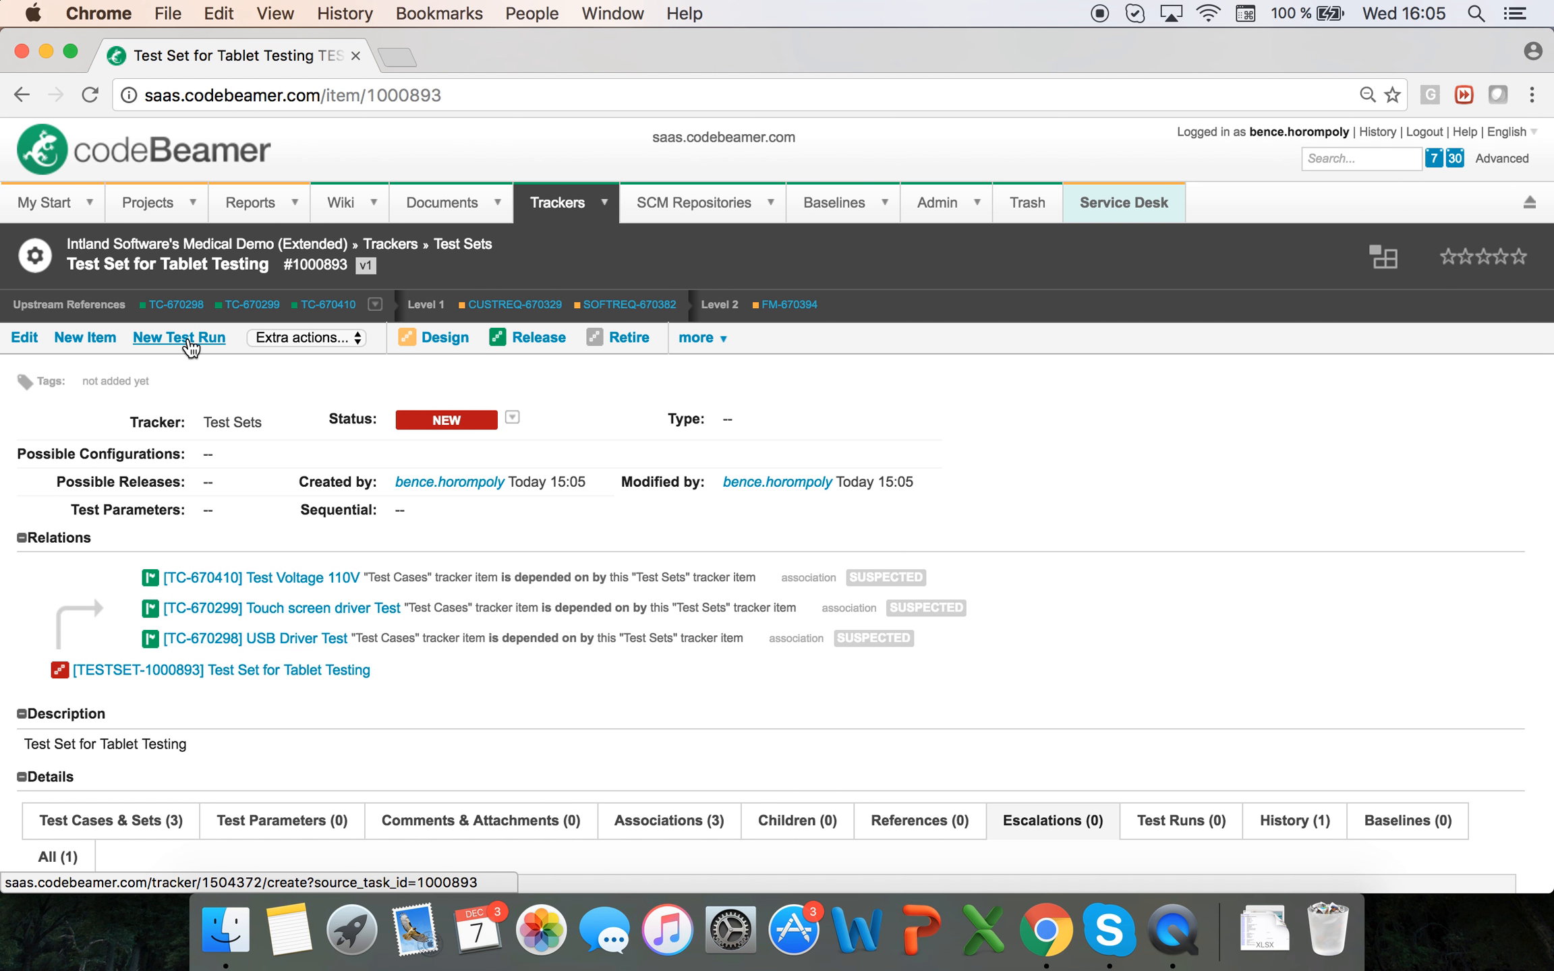
pyautogui.click(178, 337)
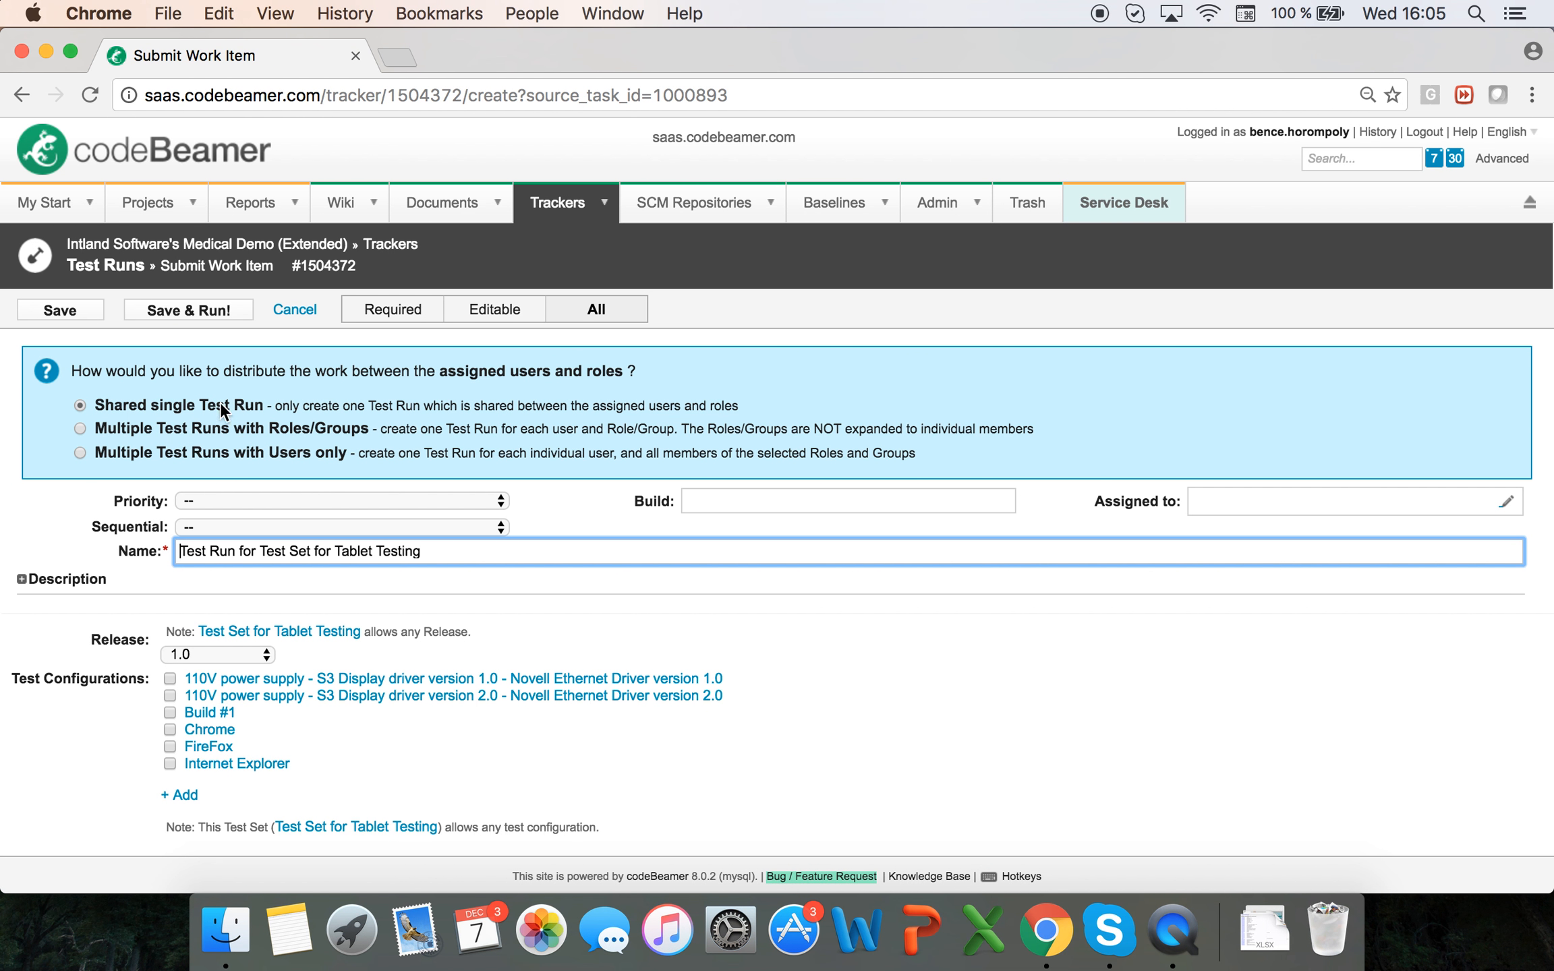
pyautogui.moveTo(181, 679)
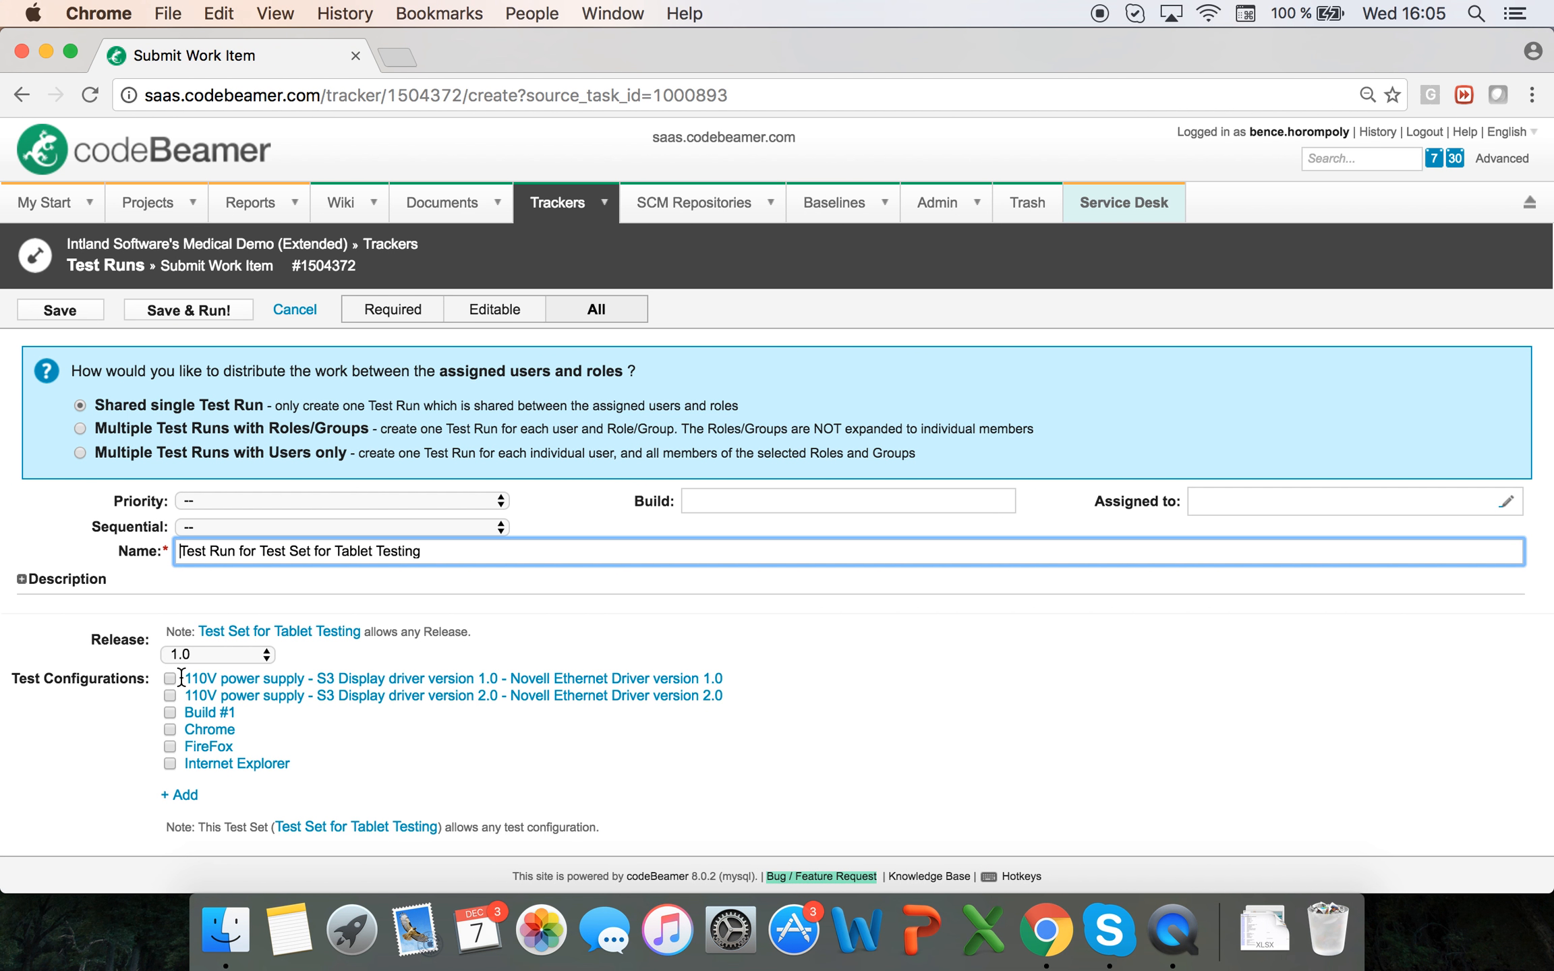
pyautogui.click(170, 678)
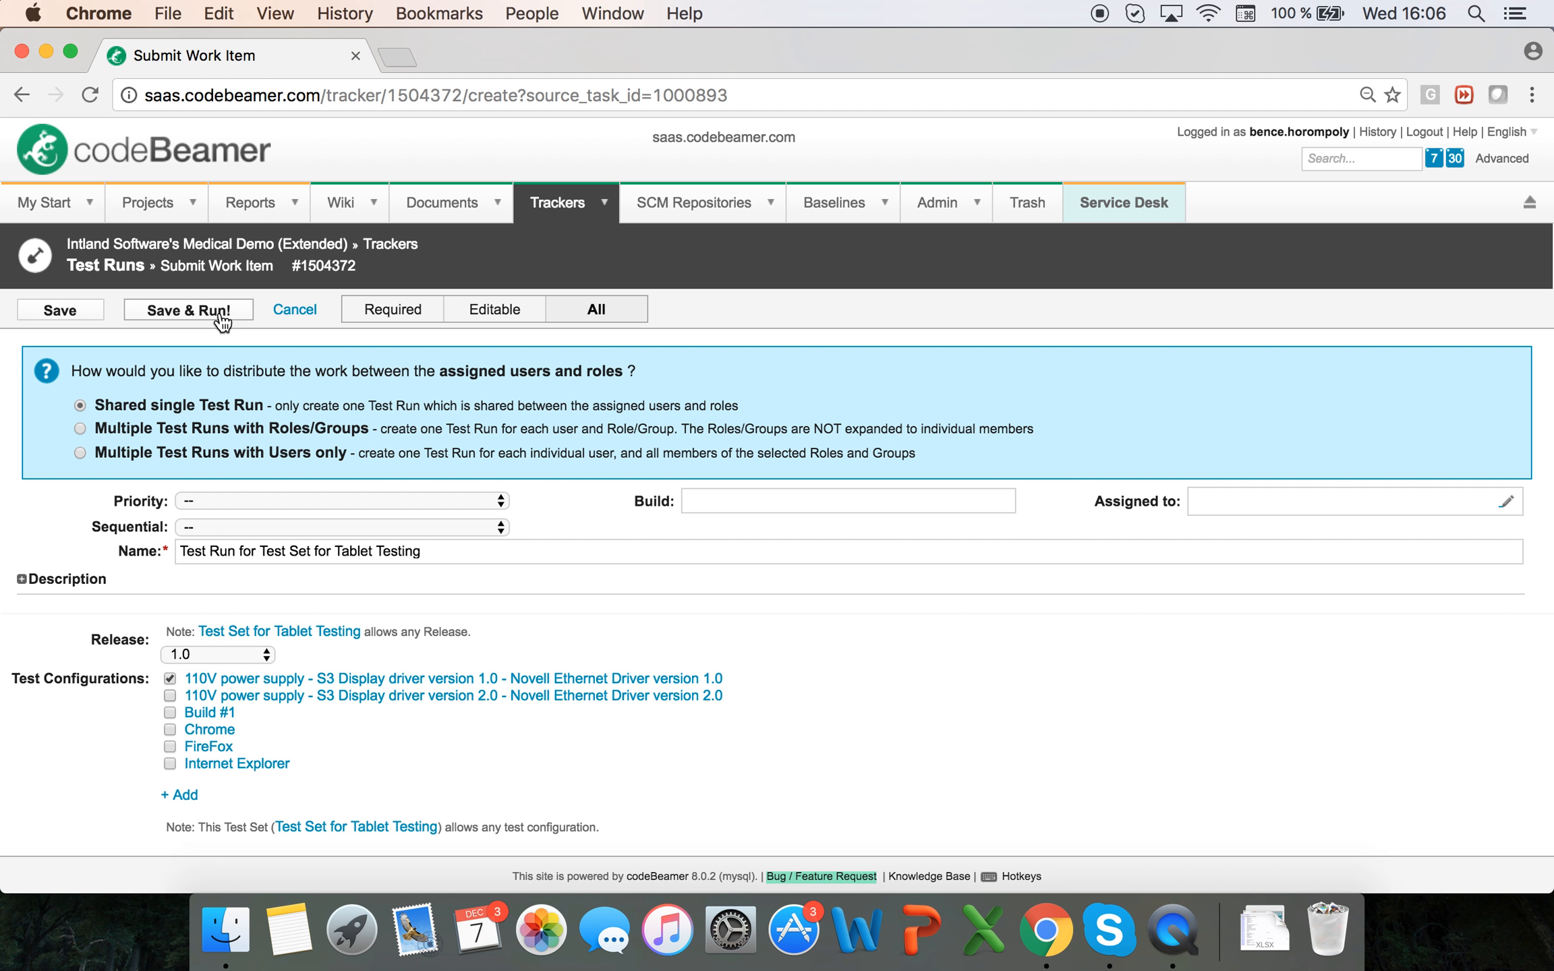
pyautogui.moveTo(1365, 510)
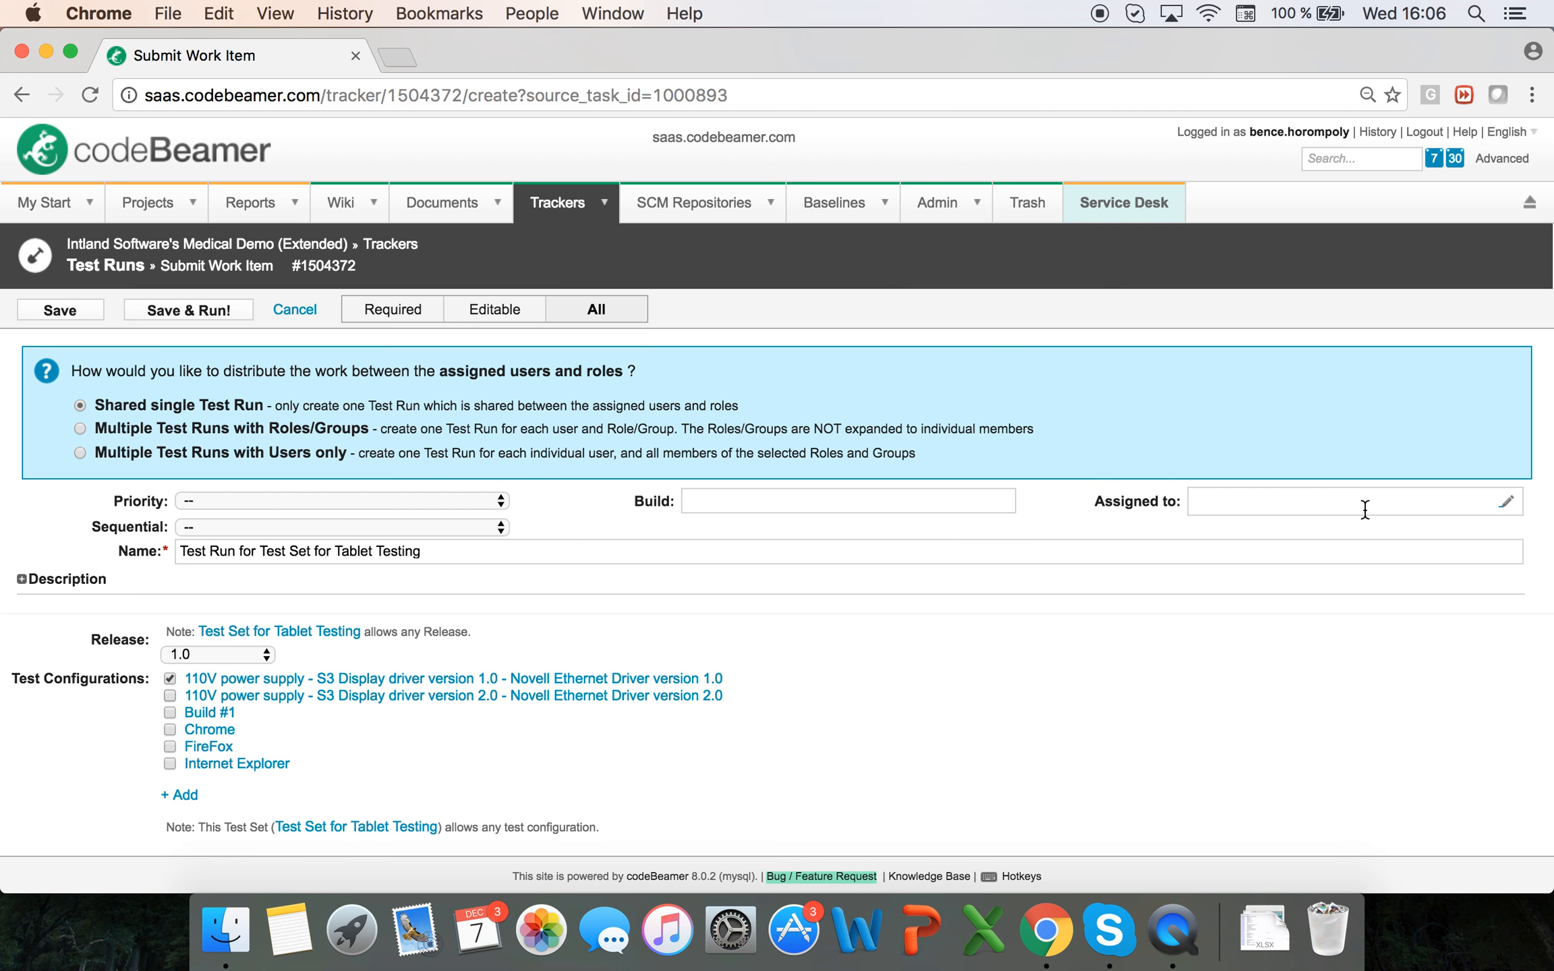
pyautogui.moveTo(685, 466)
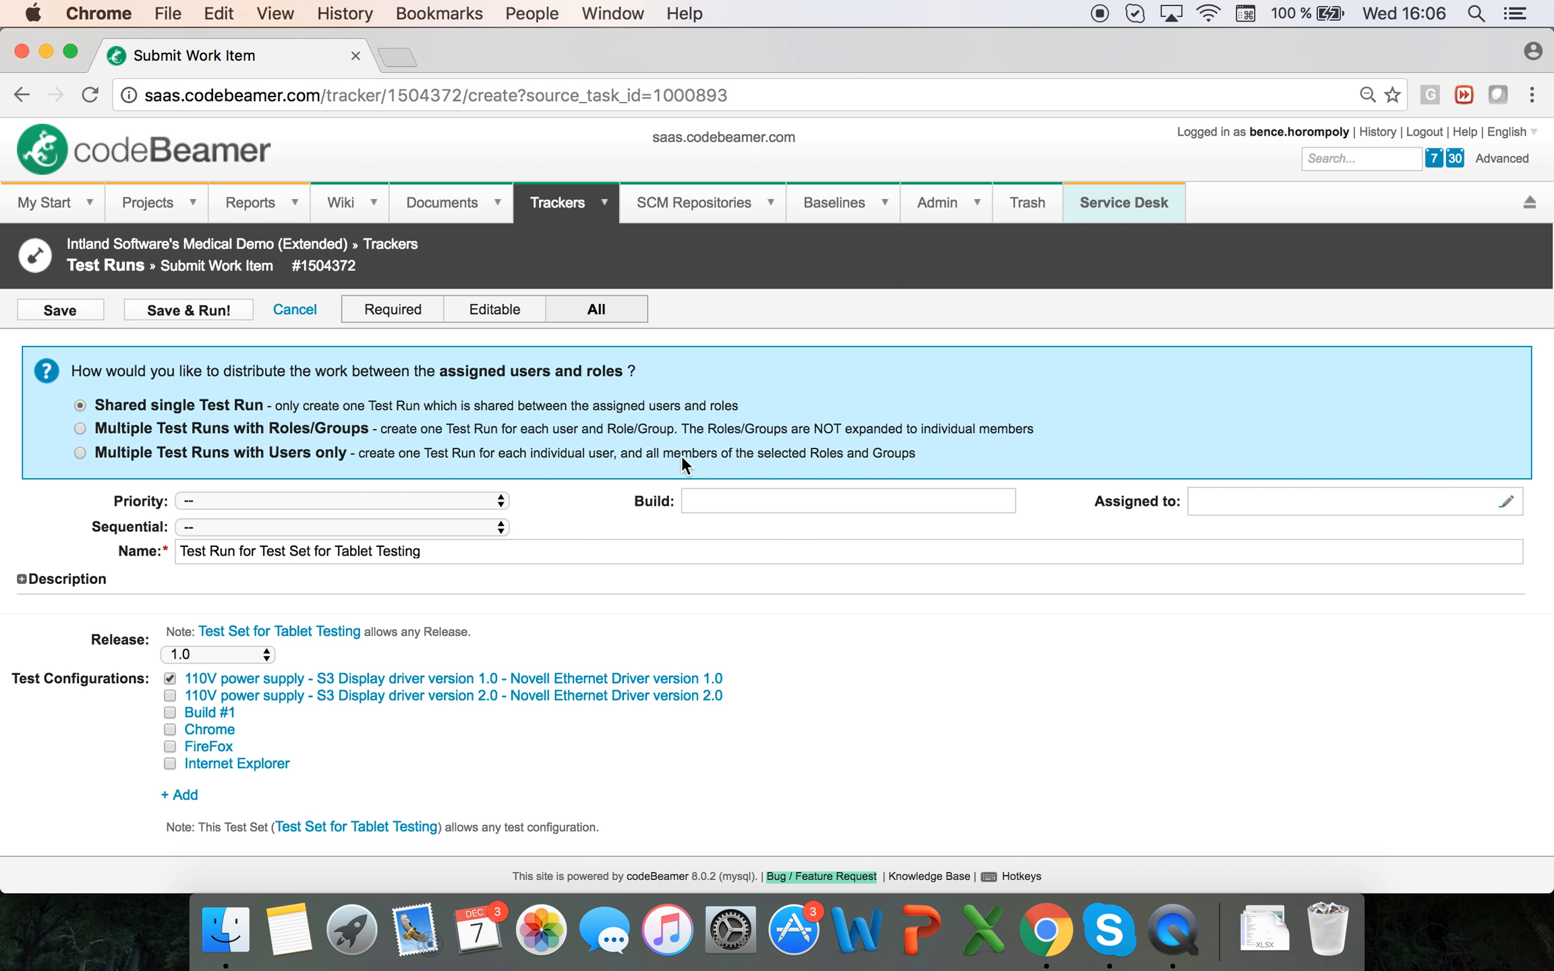
# Save the test run, execute it and pass the first test step, continuing to the next test.
pyautogui.click(188, 309)
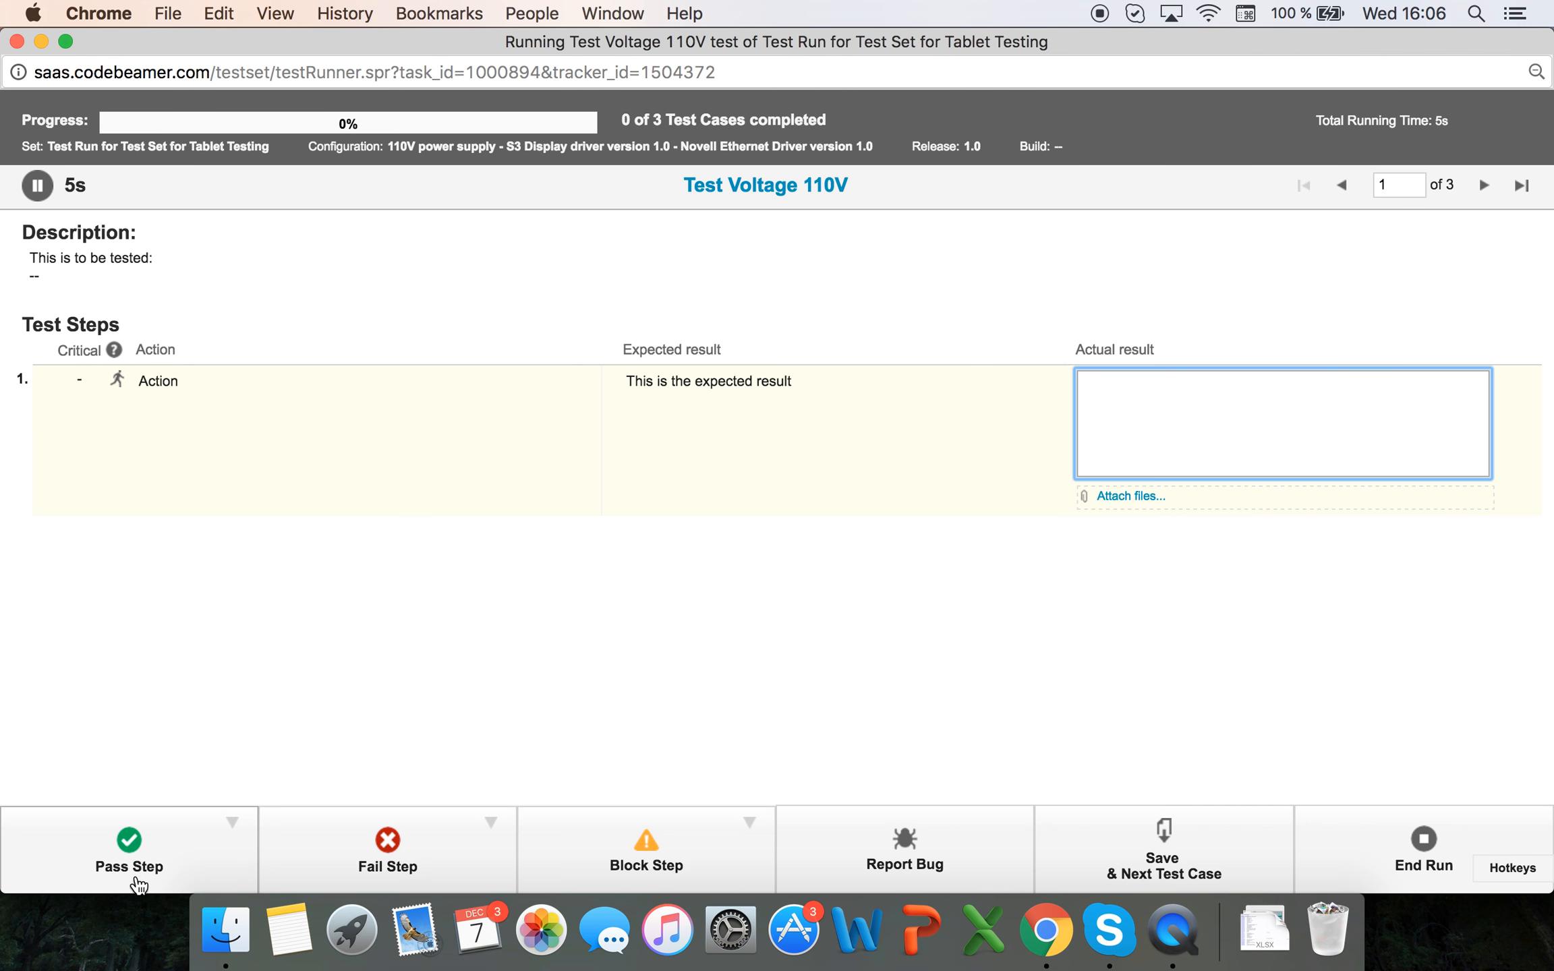
pyautogui.click(128, 850)
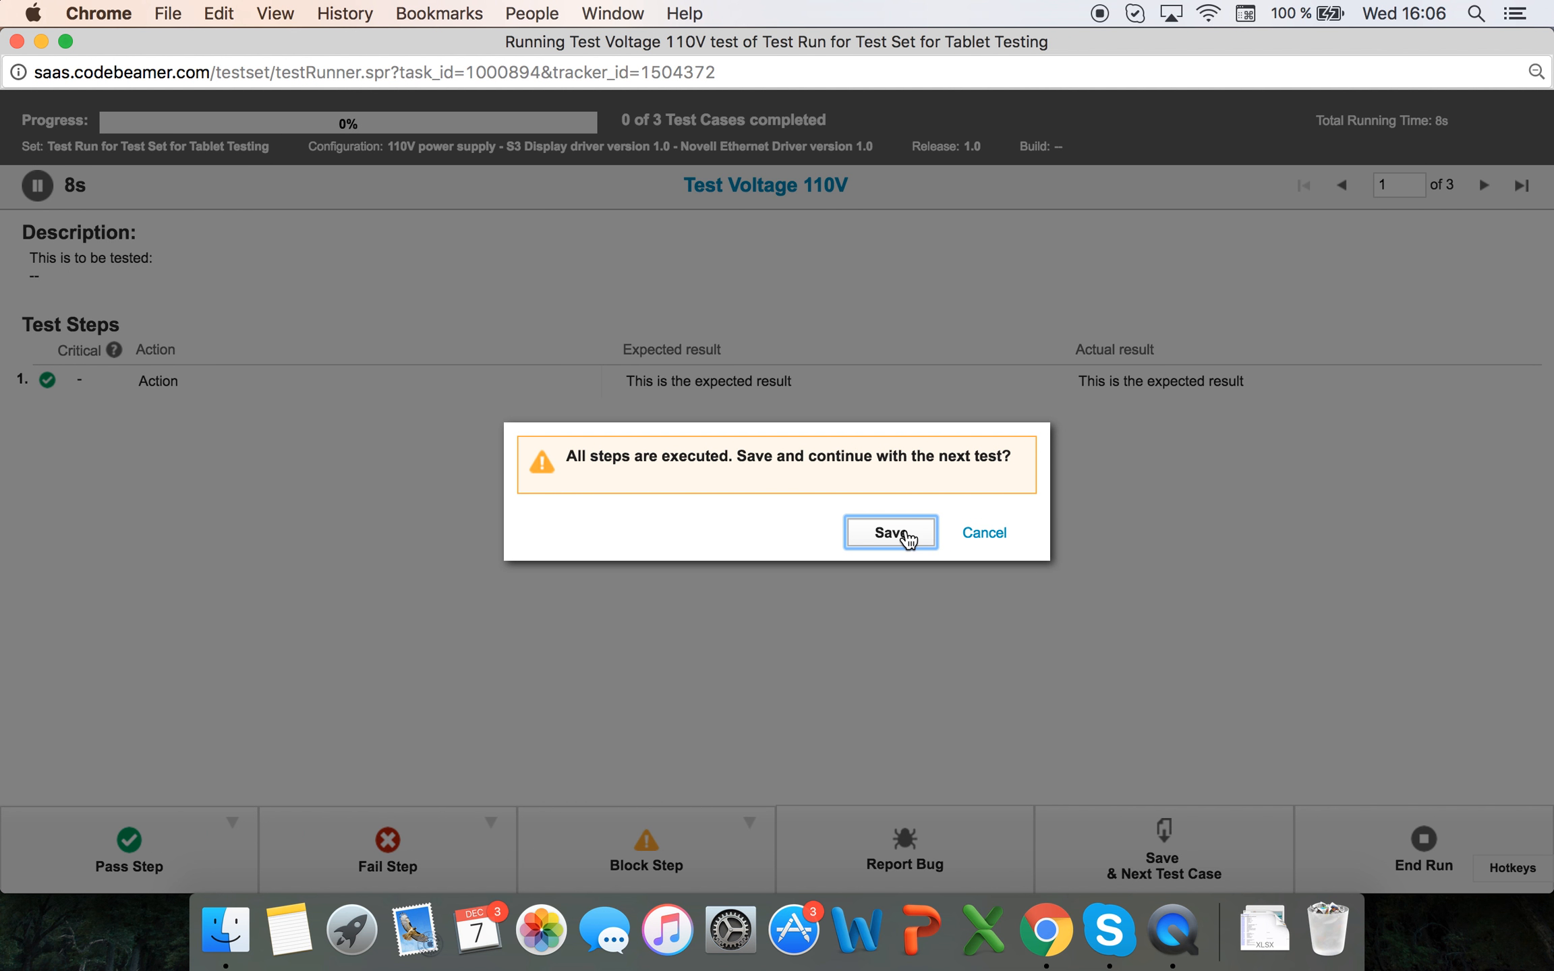
pyautogui.click(885, 532)
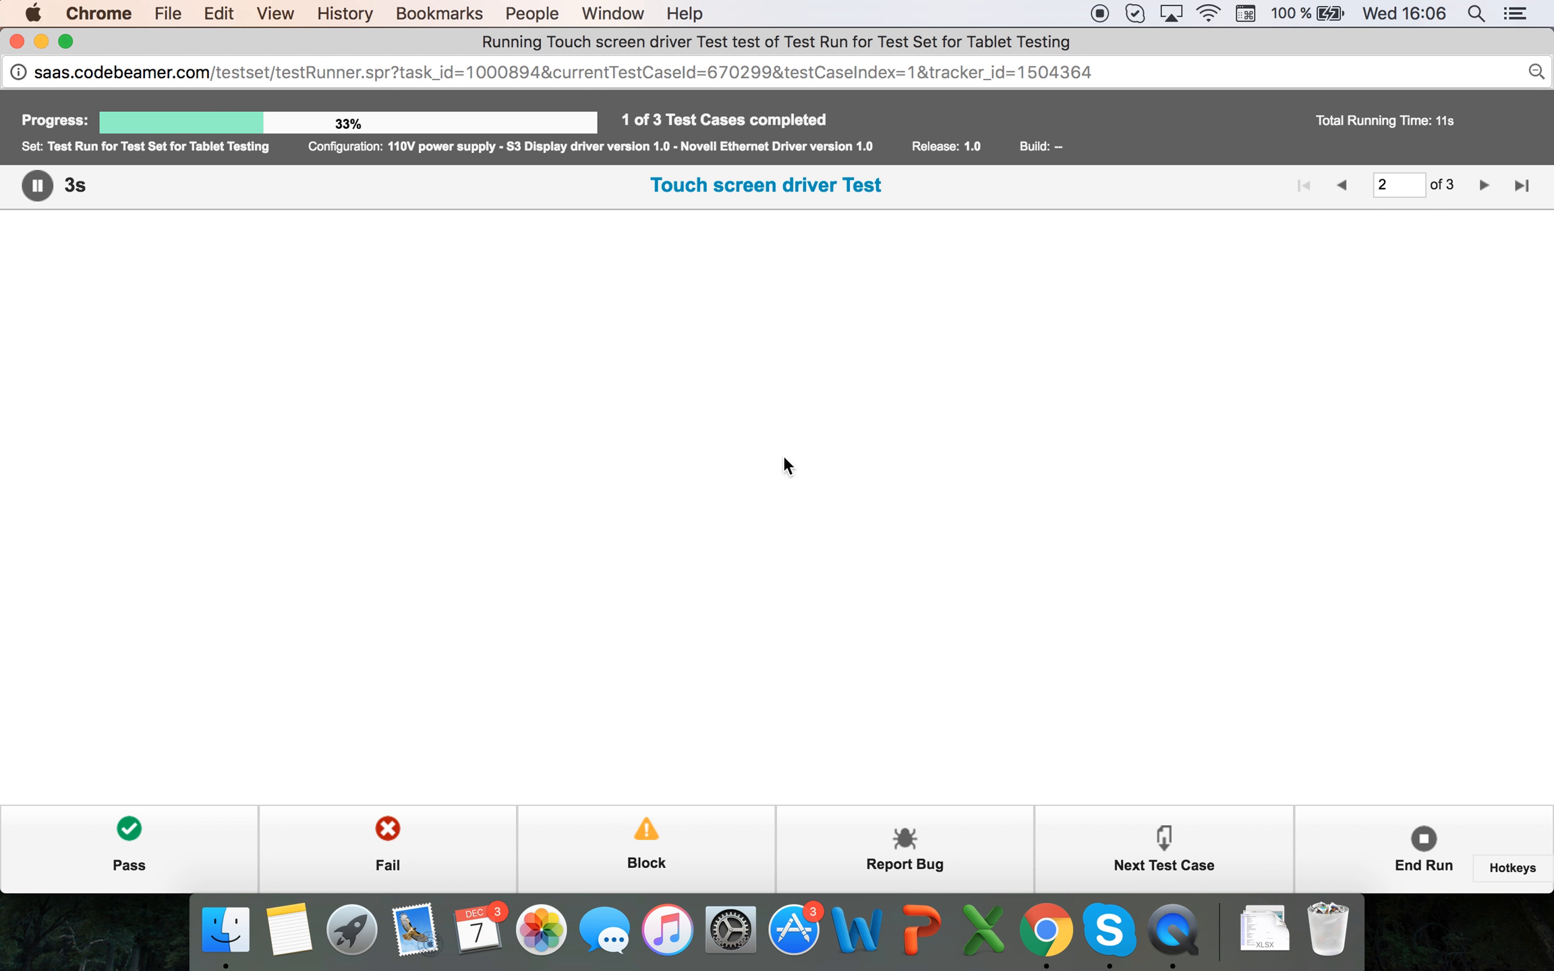
# Fail the Touch screen driver Test without reporting a bug and save the executed run.
pyautogui.click(388, 847)
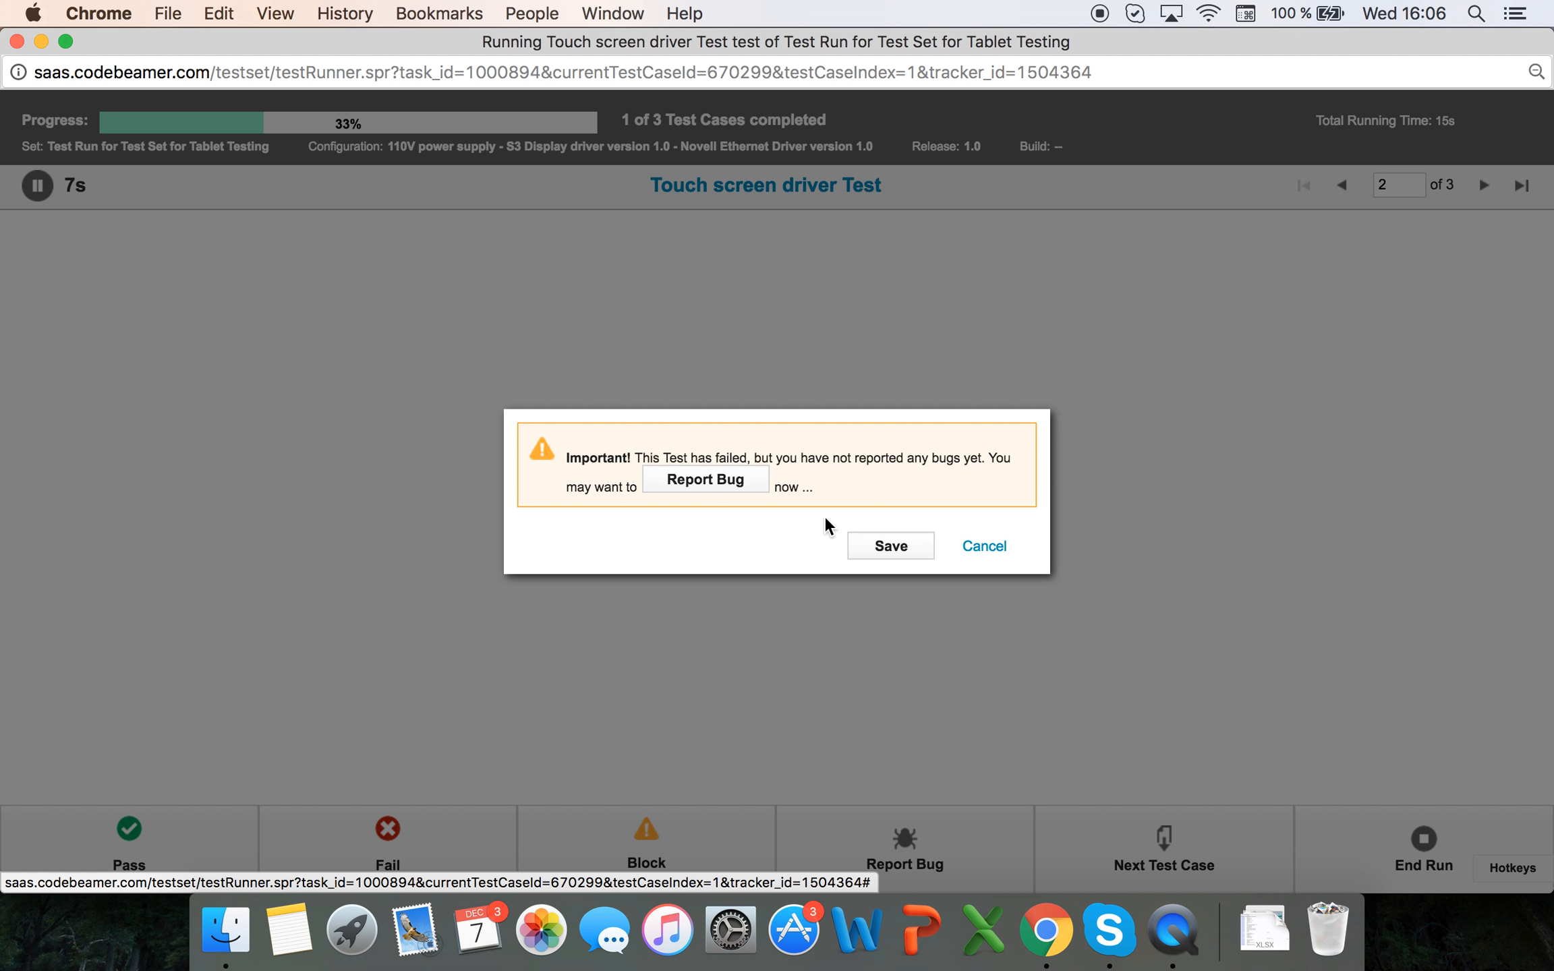
pyautogui.click(888, 545)
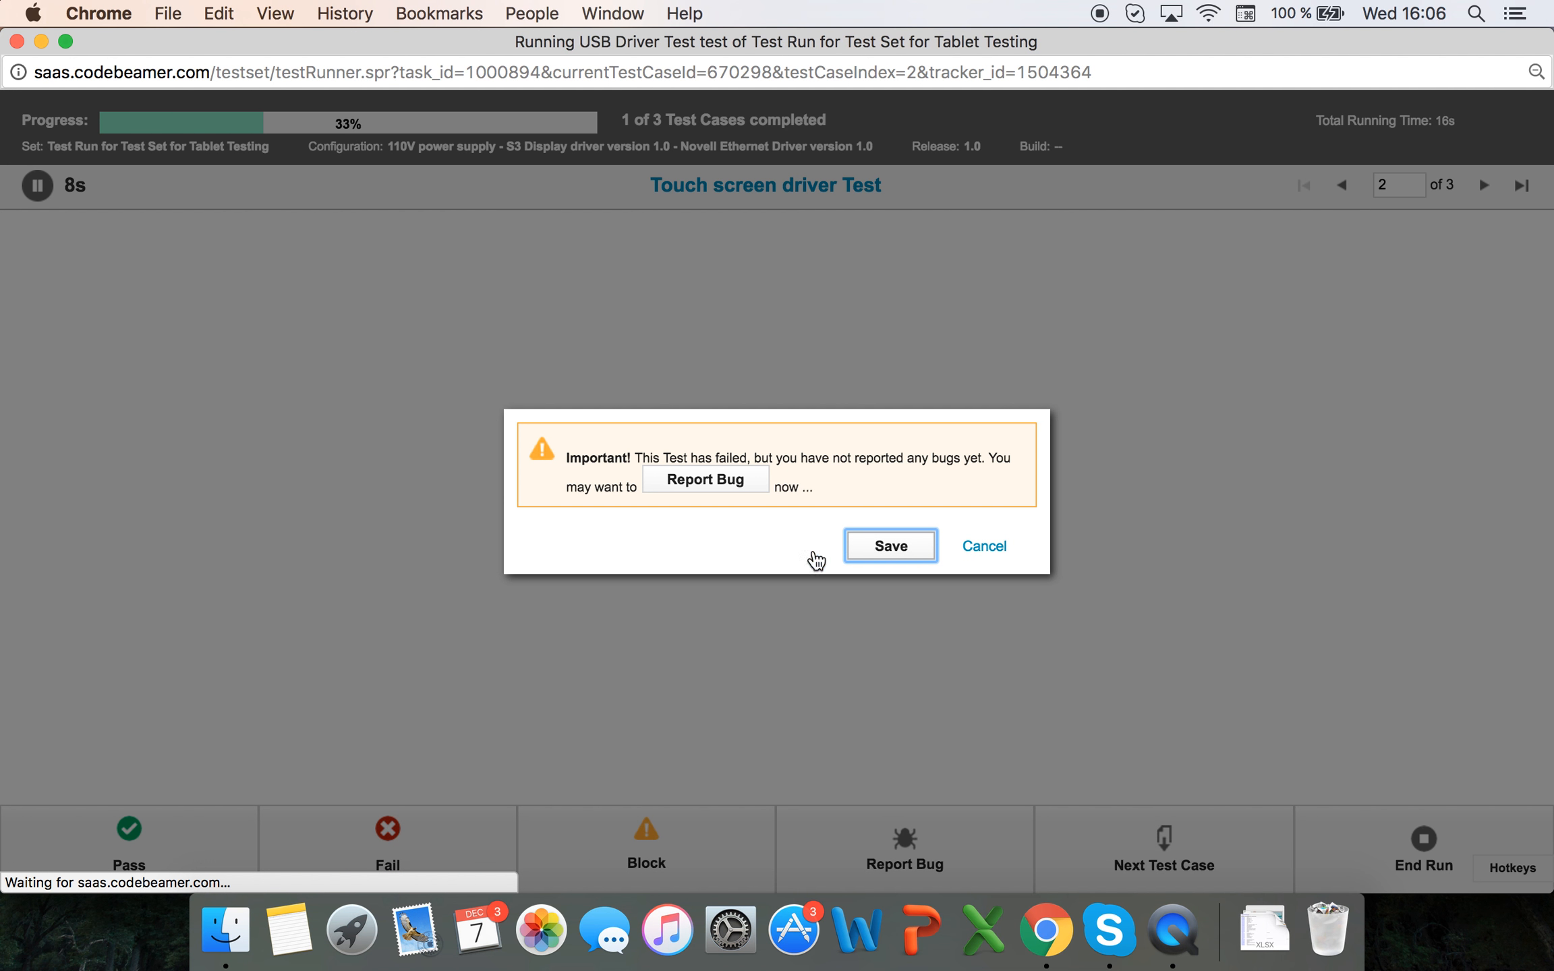
pyautogui.click(888, 545)
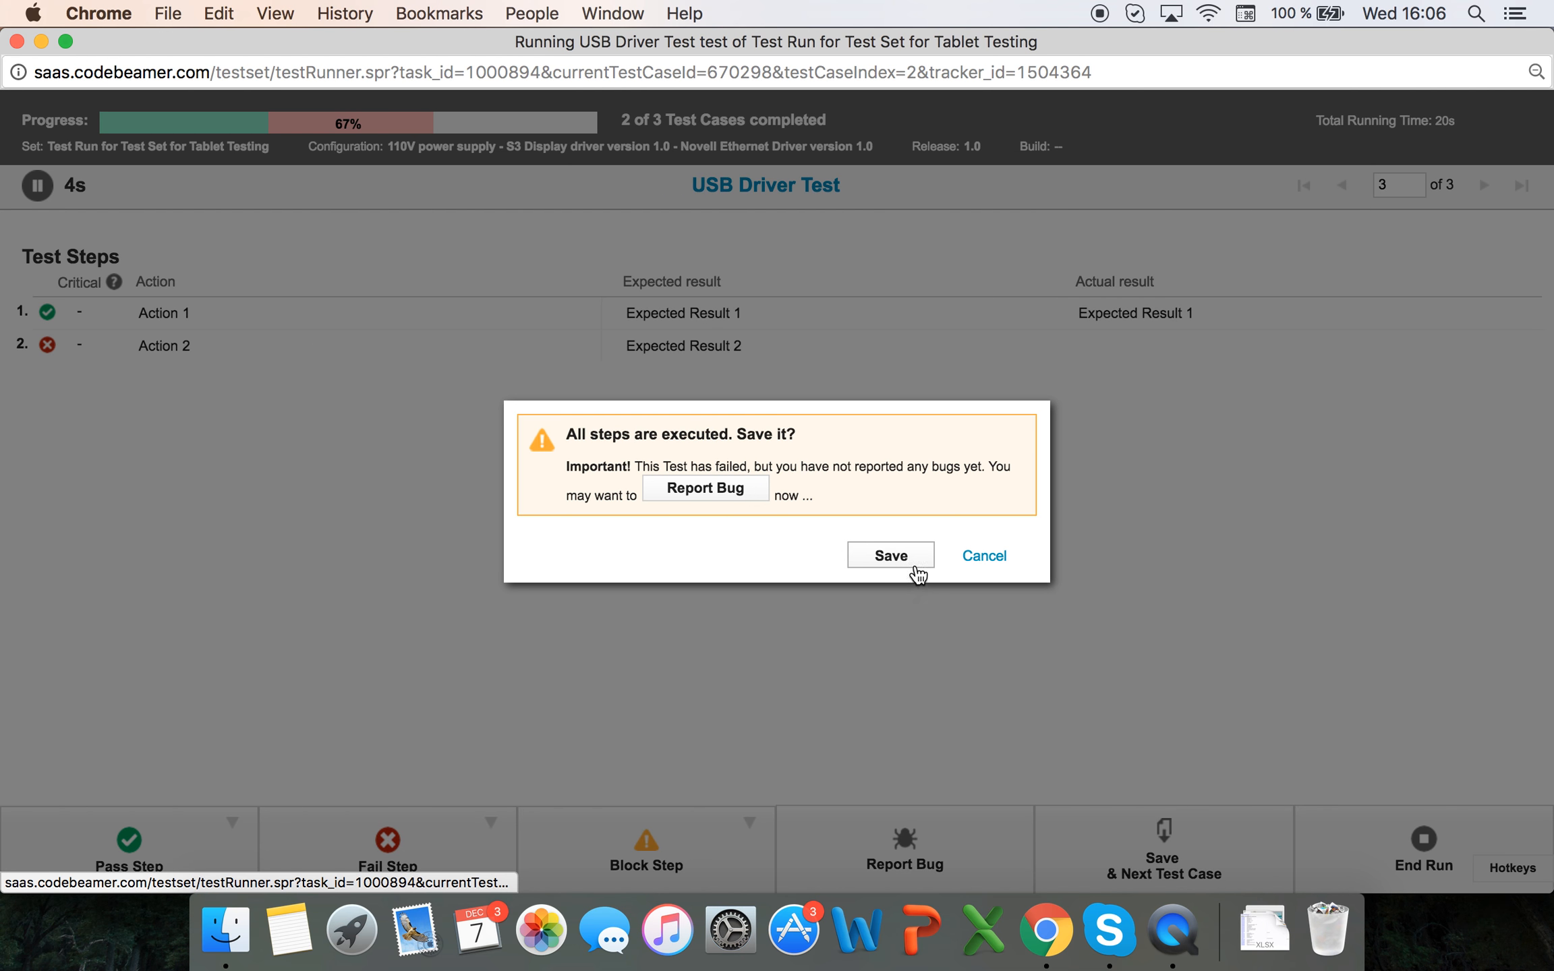
pyautogui.click(889, 554)
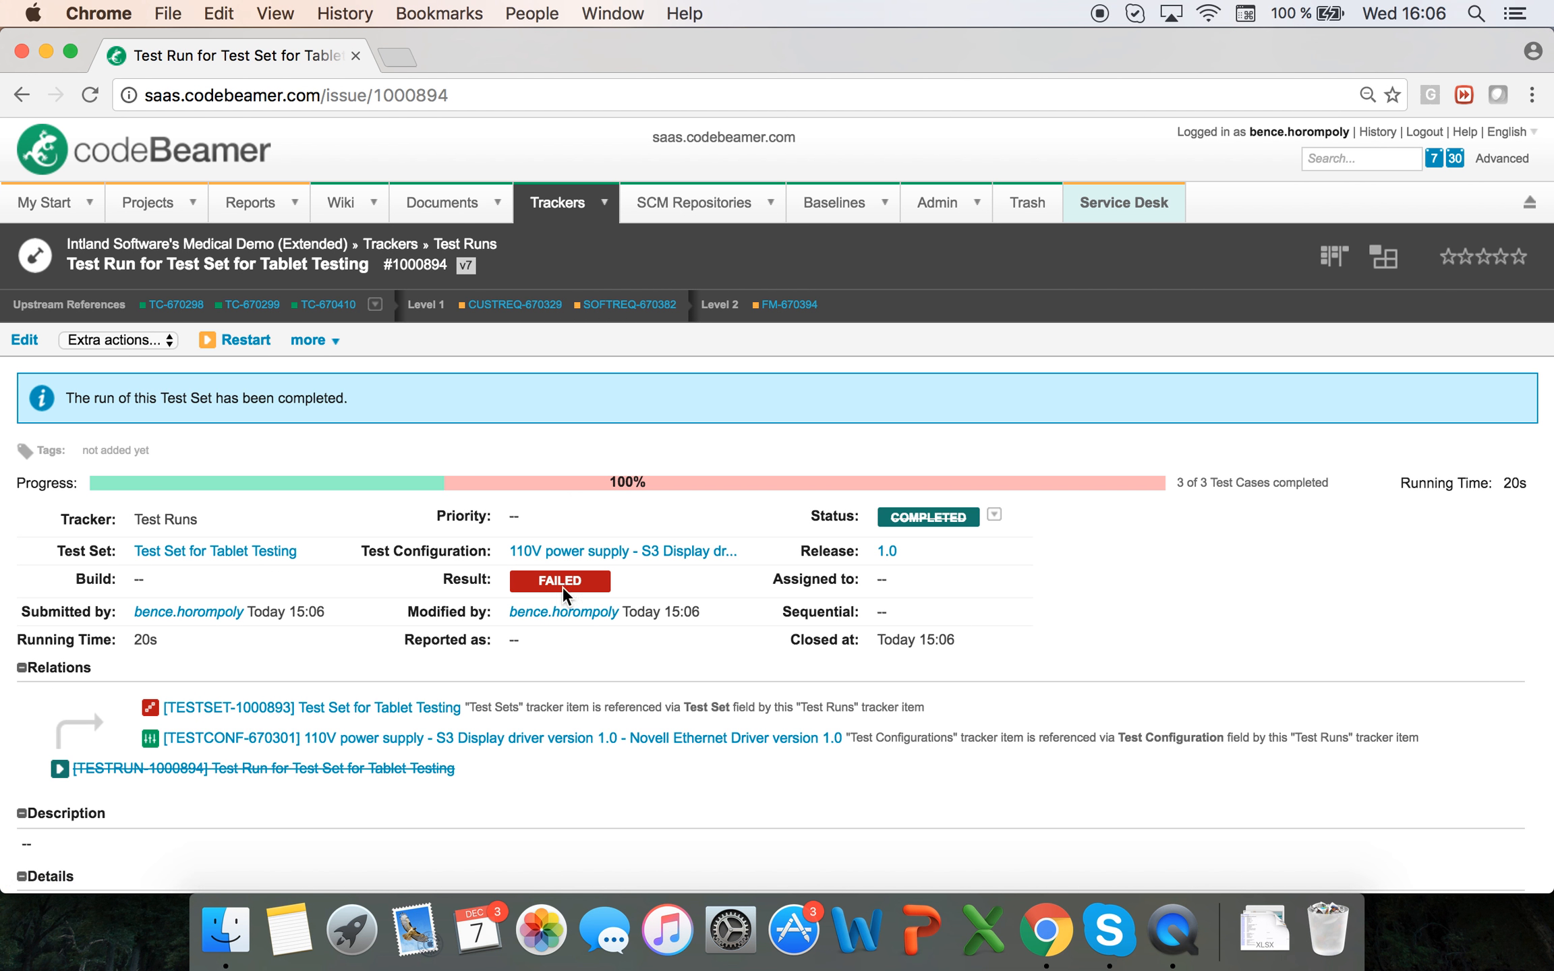
pyautogui.moveTo(529, 502)
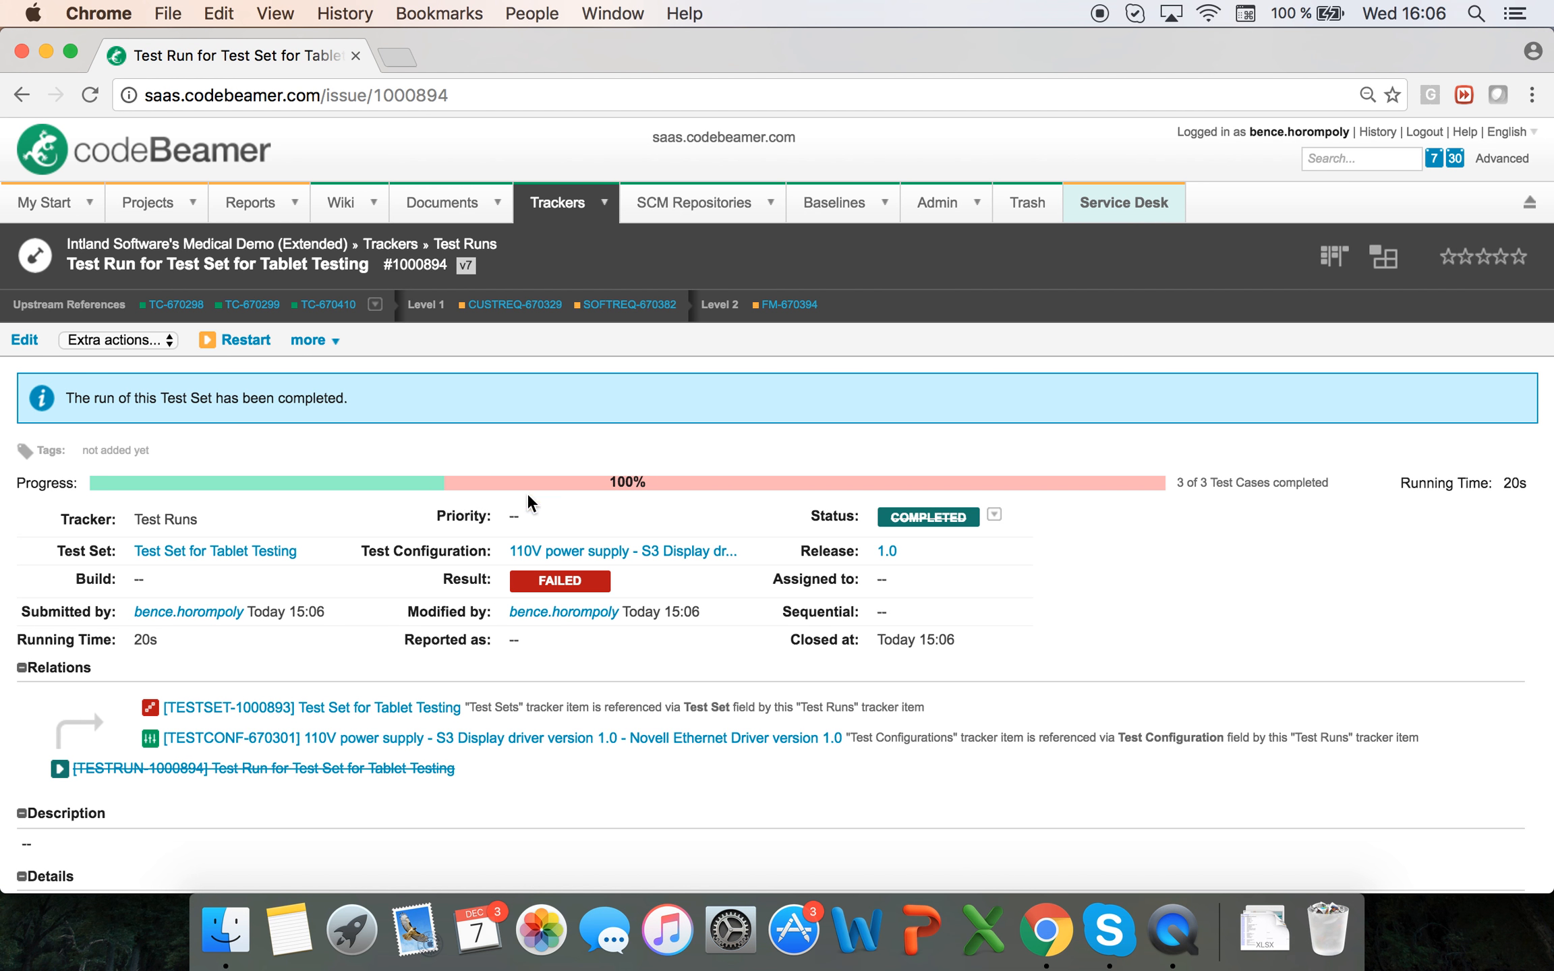
pyautogui.moveTo(555, 595)
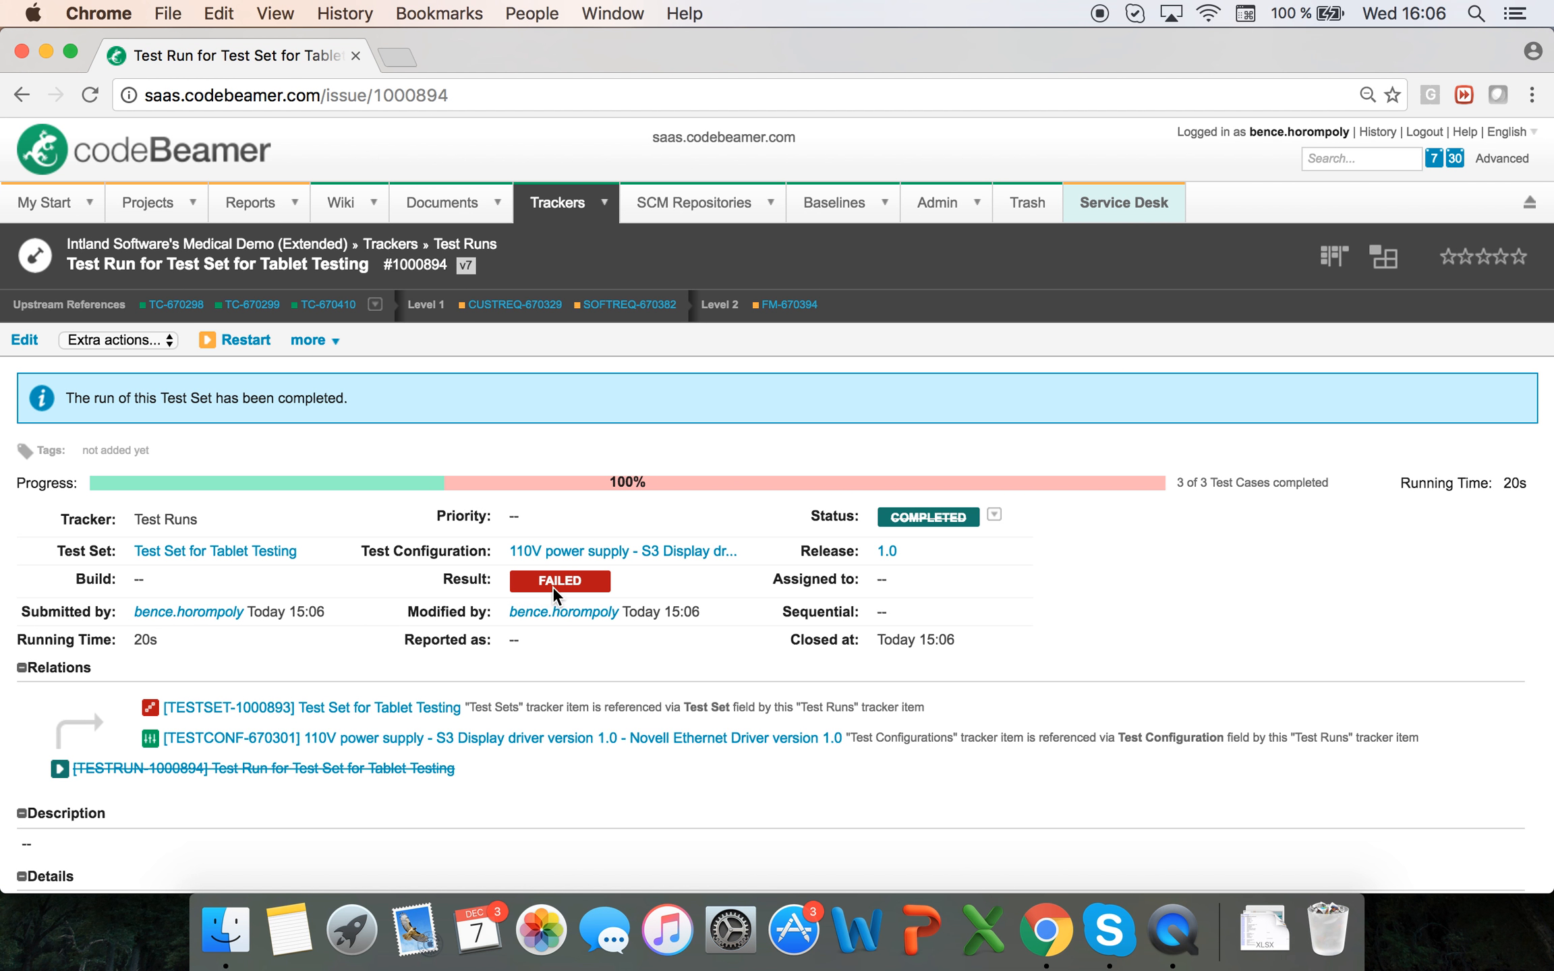
# Review the run's Test Cases & Sets results: USB and Touch screen tests failed, Test Voltage 110V passed.
pyautogui.scroll(-3)
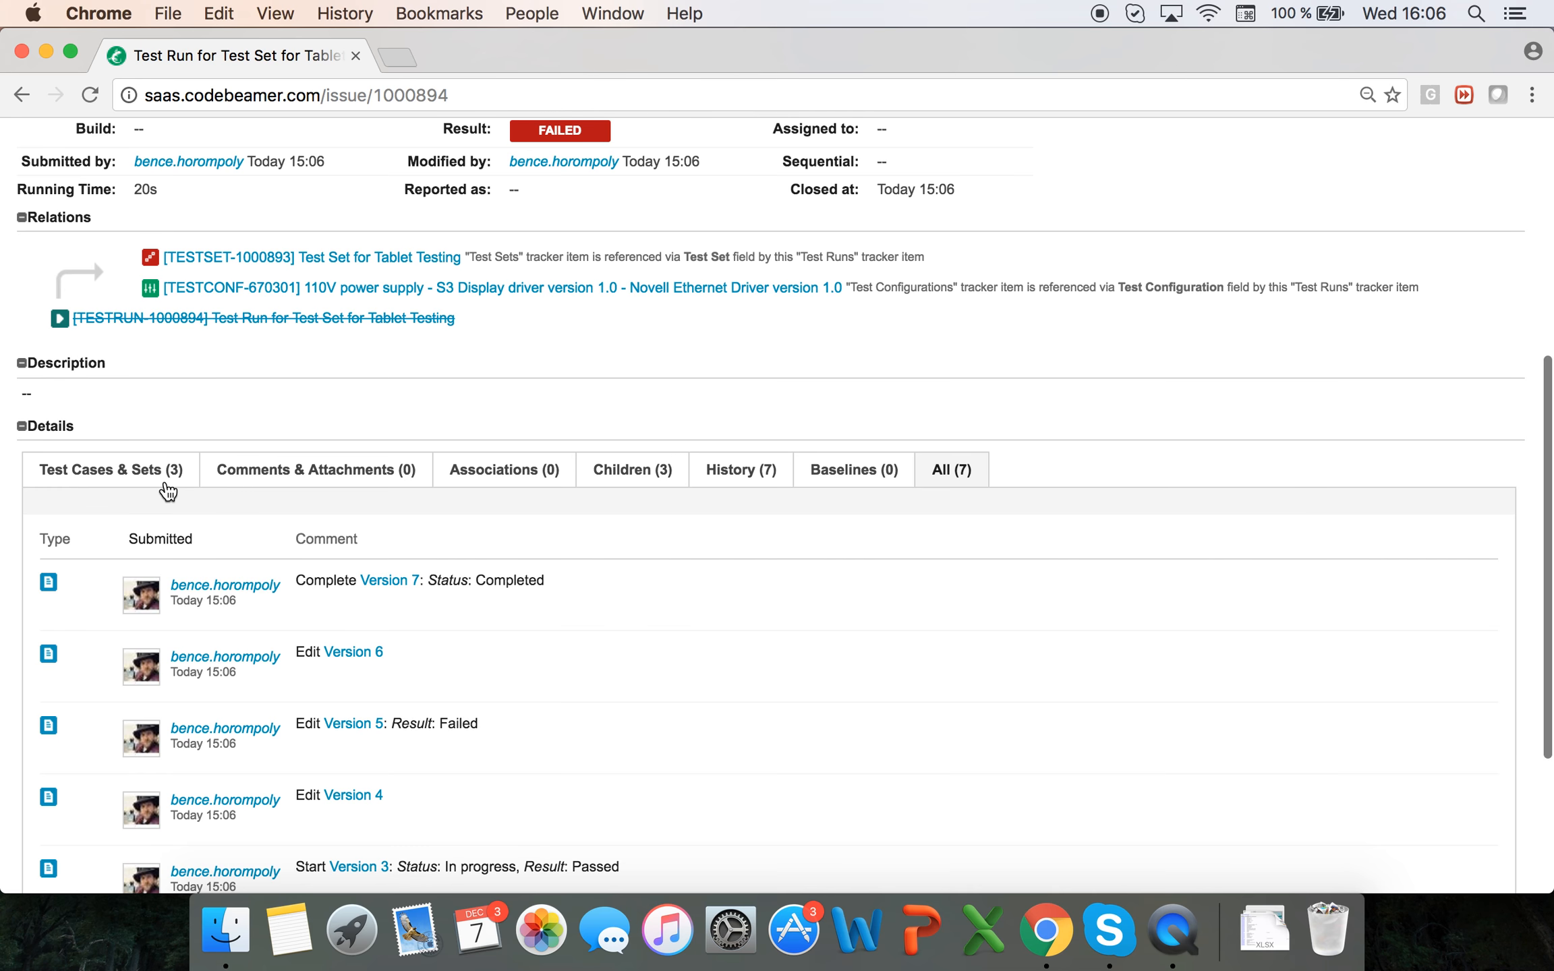
pyautogui.click(107, 469)
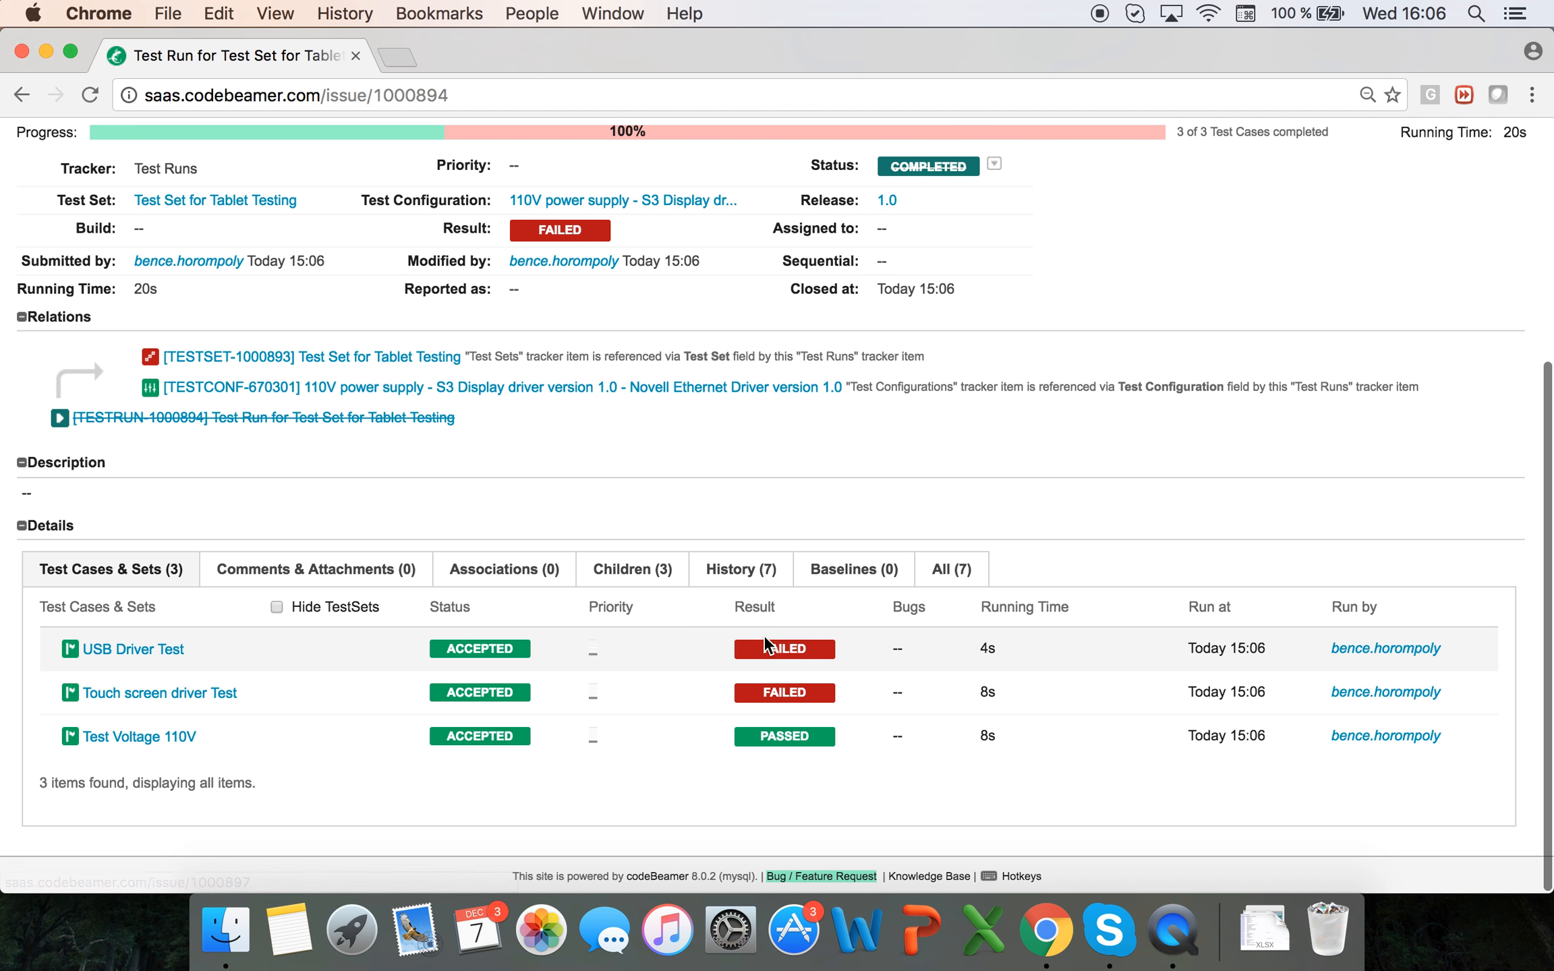
pyautogui.moveTo(815, 662)
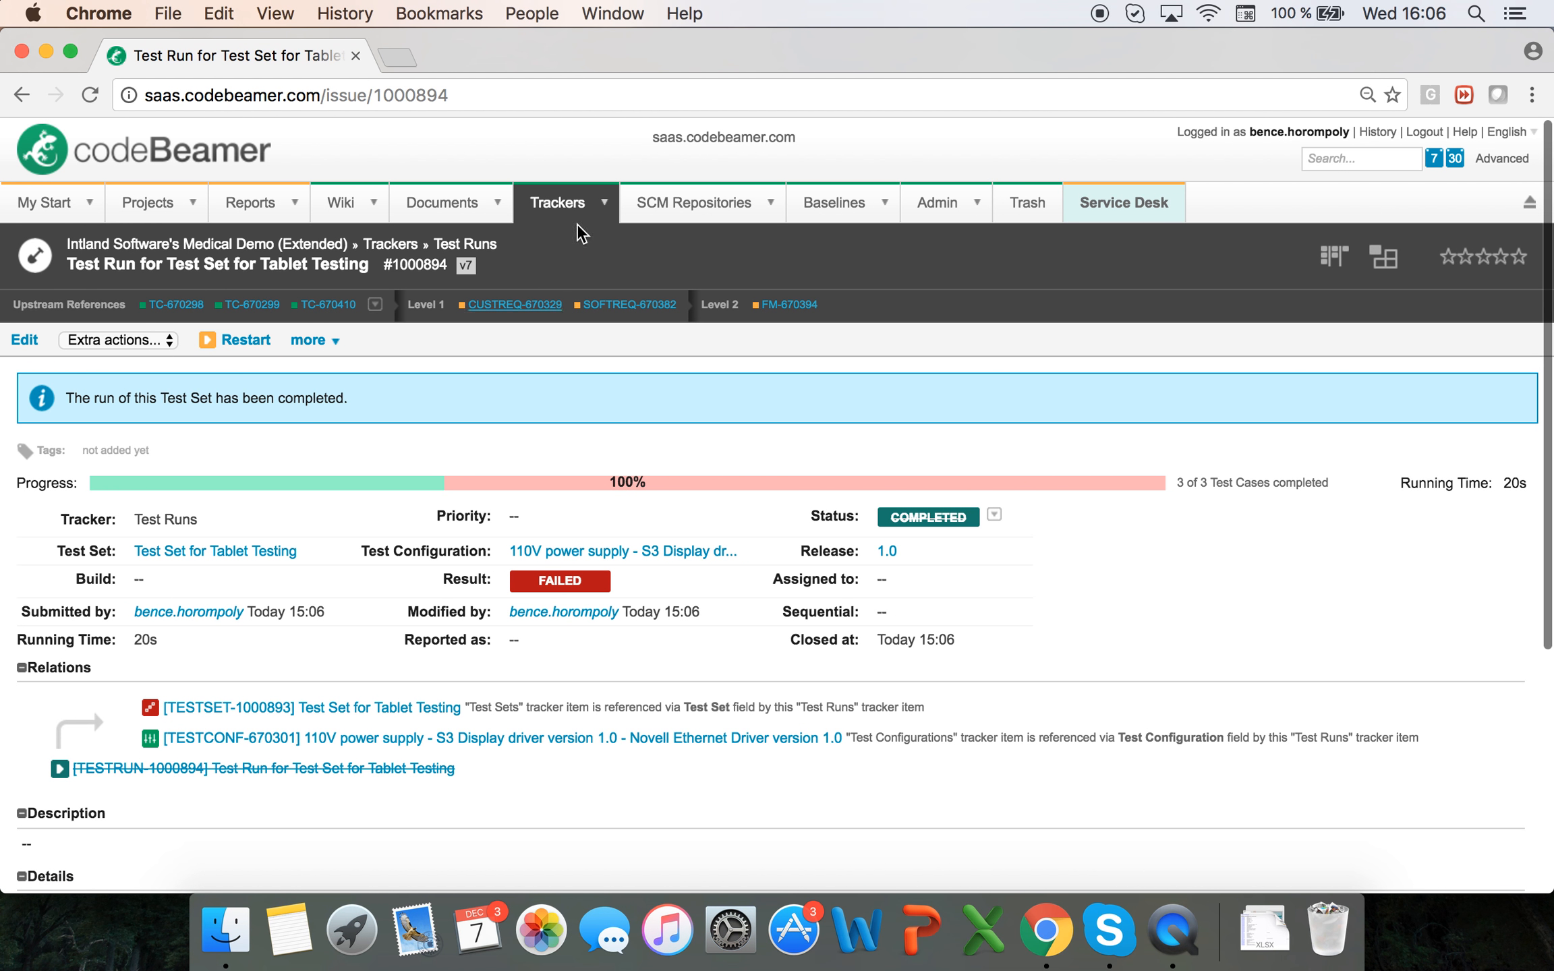
# Locate 'Quick Test Run for Ethernet driver test' in the Test Runs tracker.
pyautogui.click(558, 203)
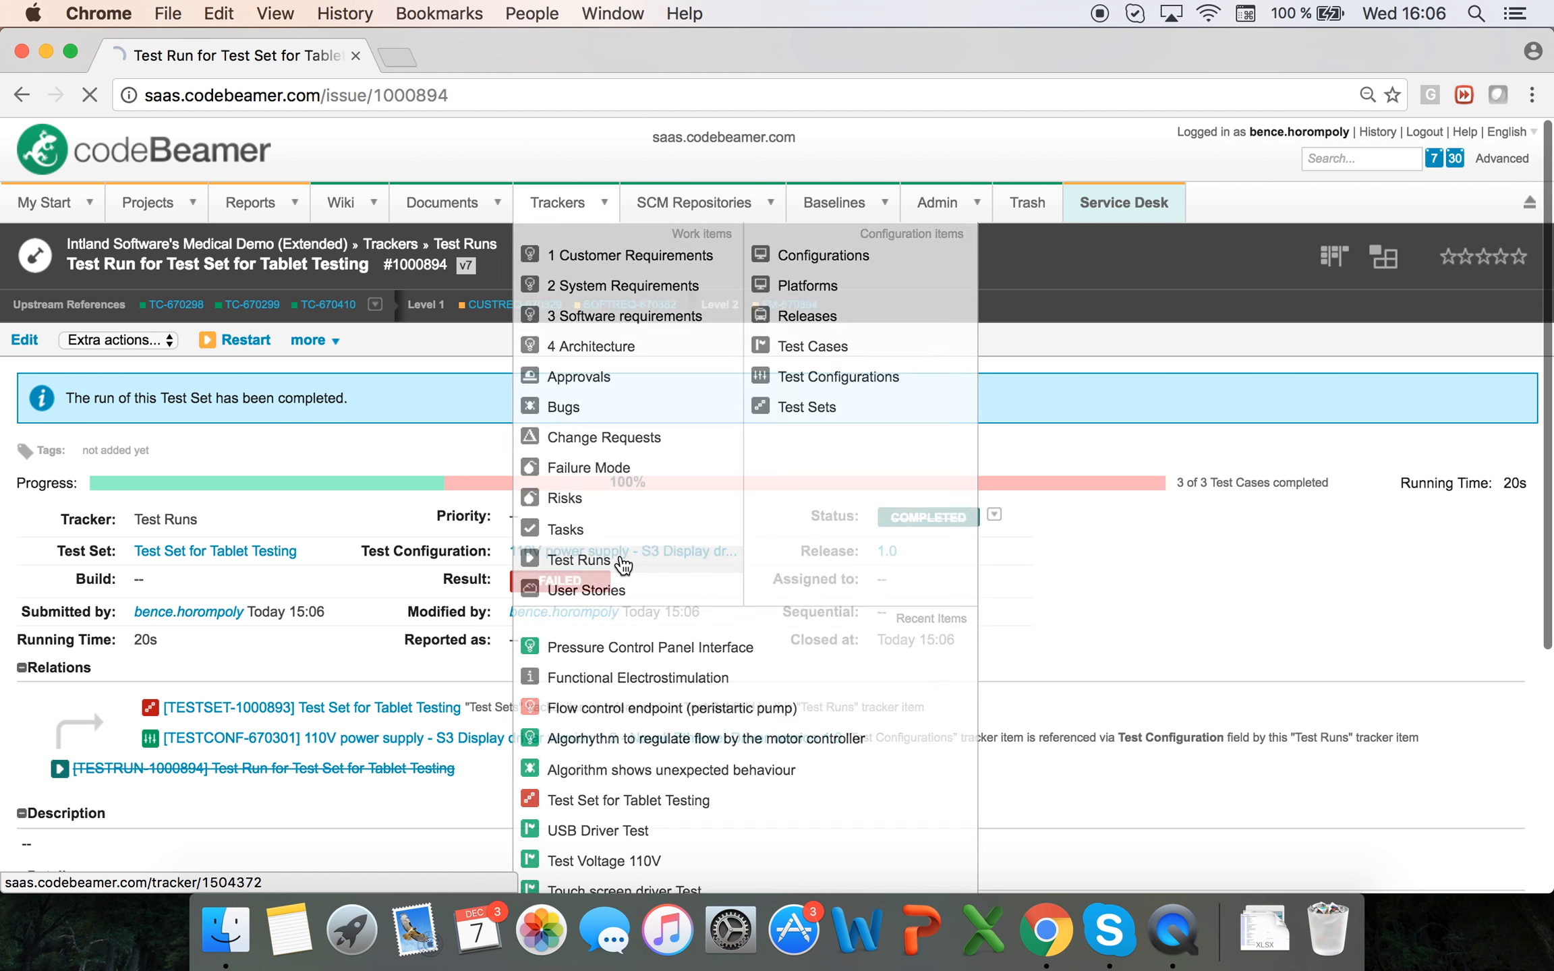
pyautogui.click(578, 559)
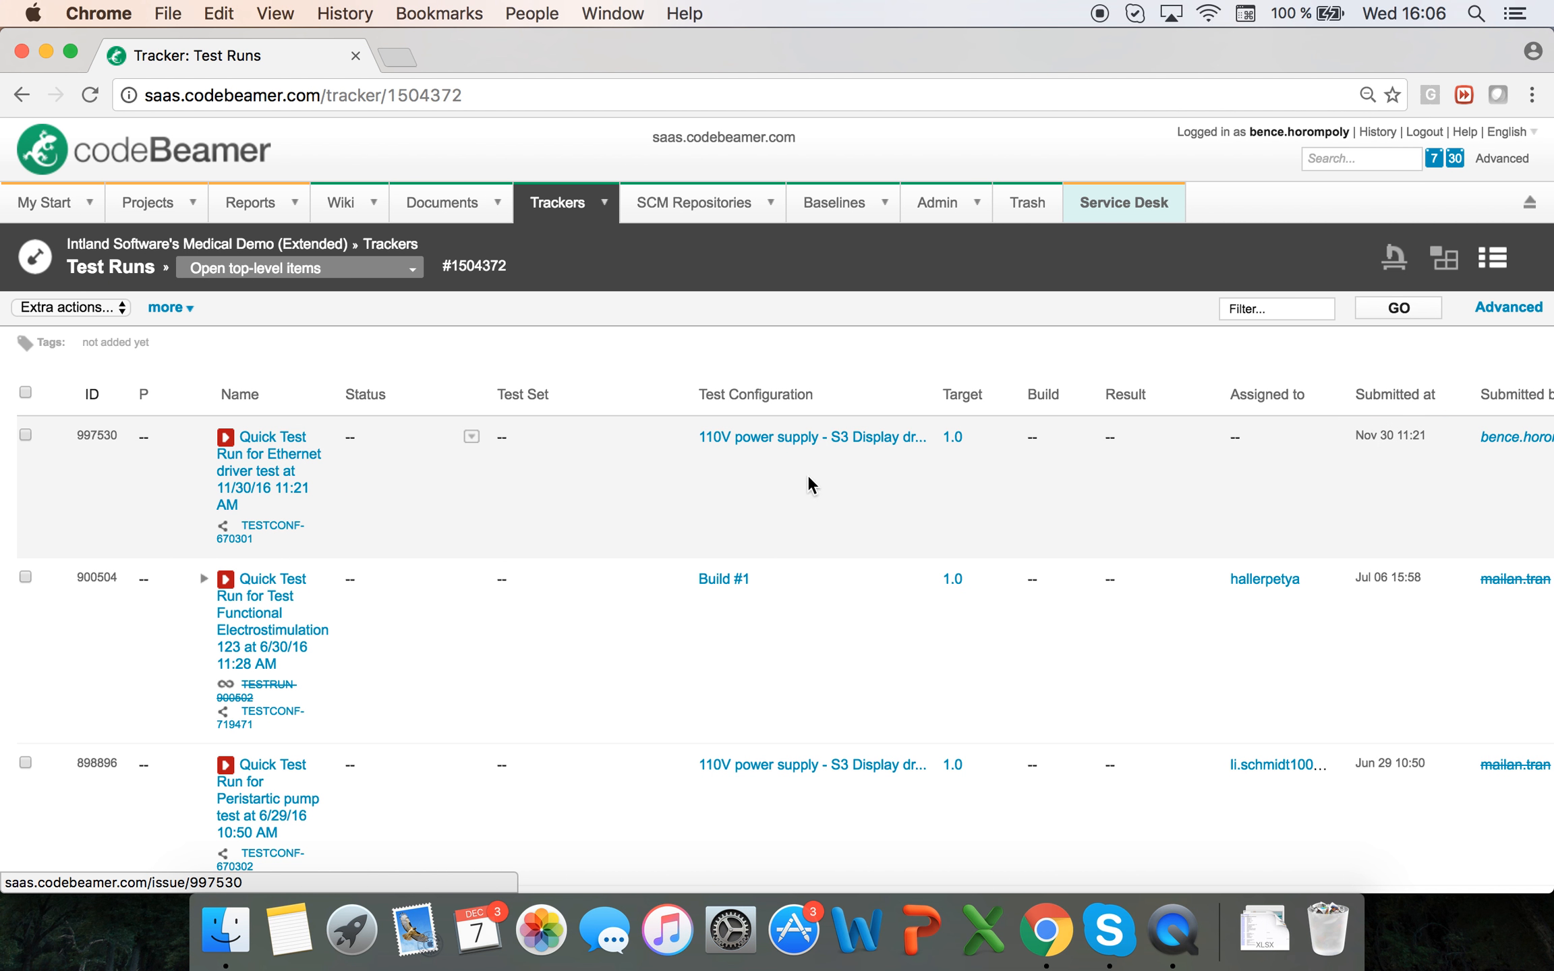
pyautogui.click(267, 454)
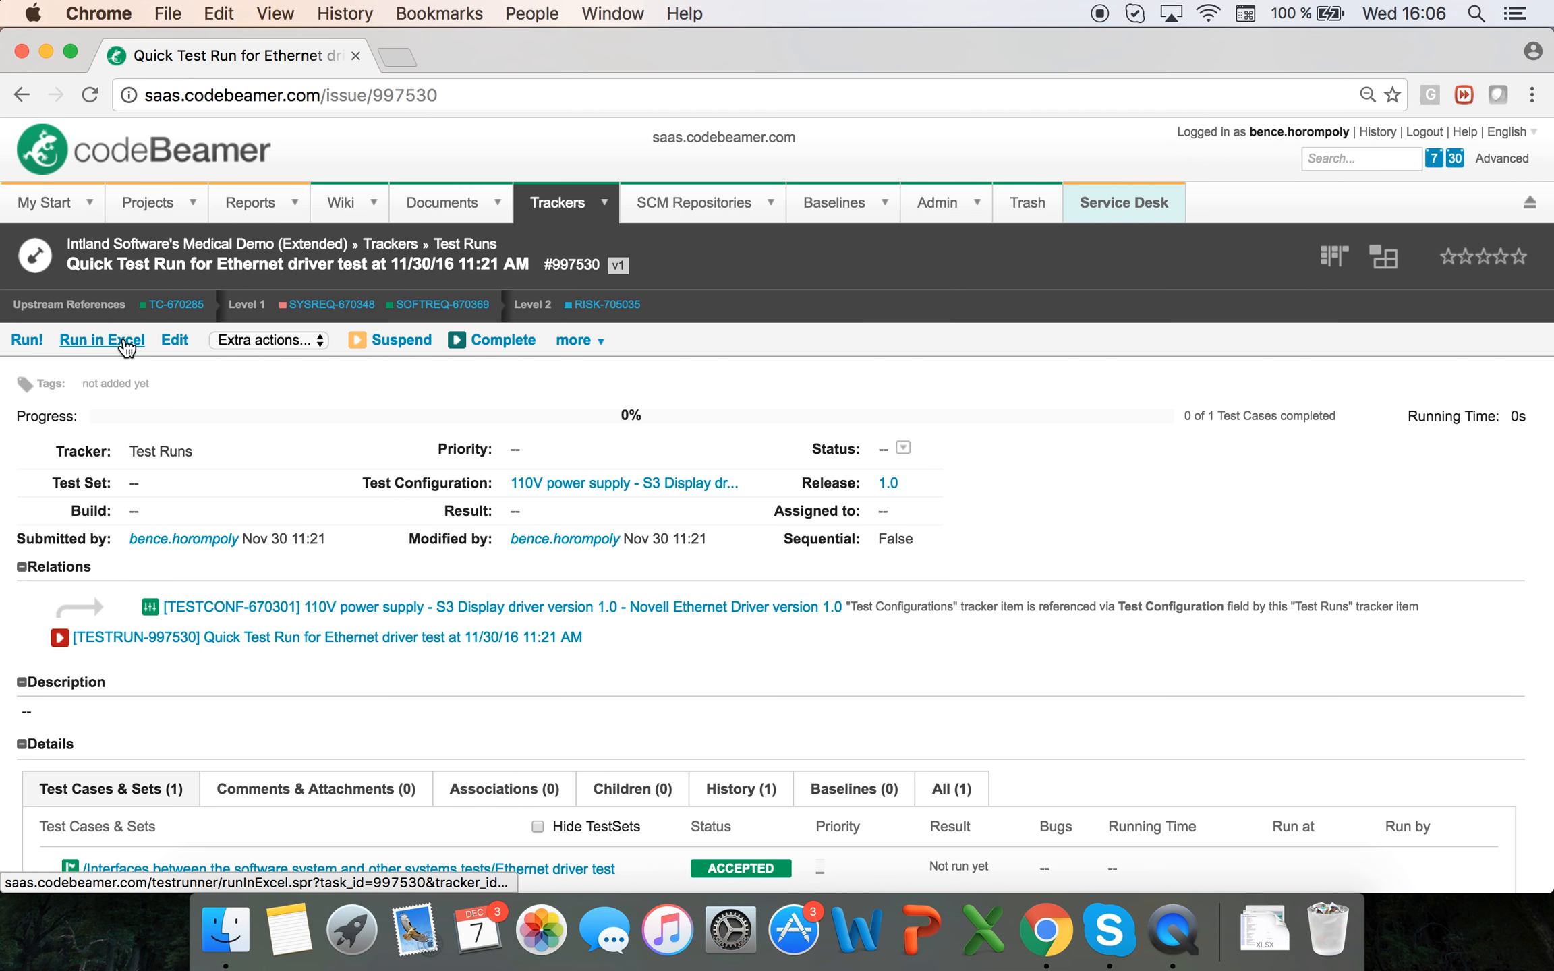
# Export the run with Run in Excel and load the downloaded xlsx in Excel.
pyautogui.click(99, 340)
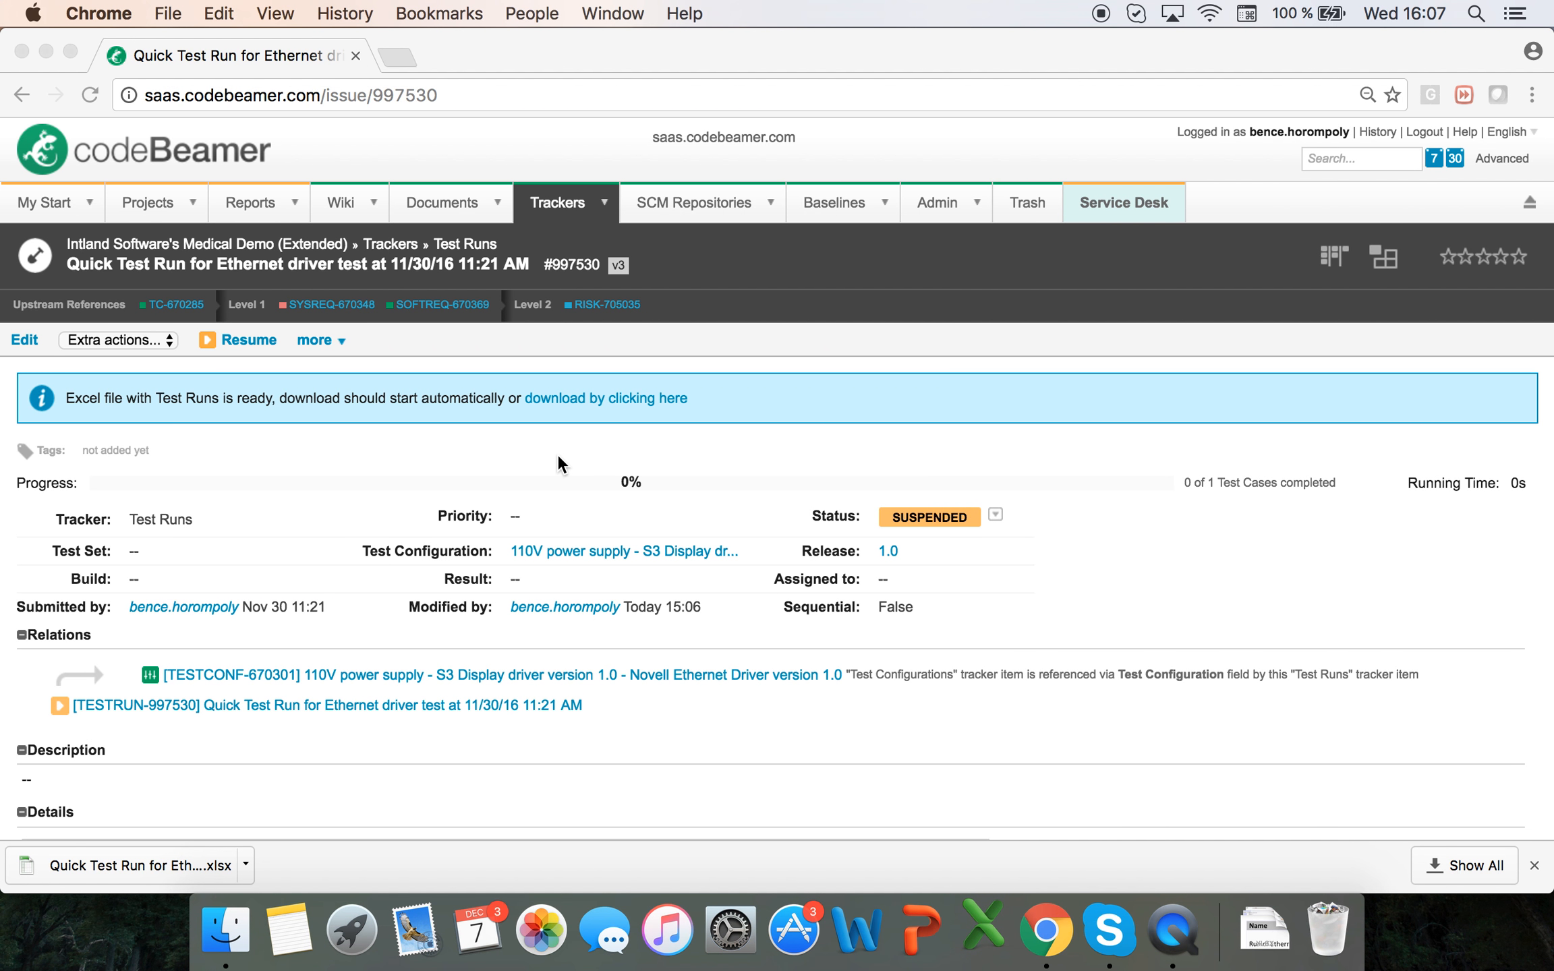
pyautogui.click(982, 929)
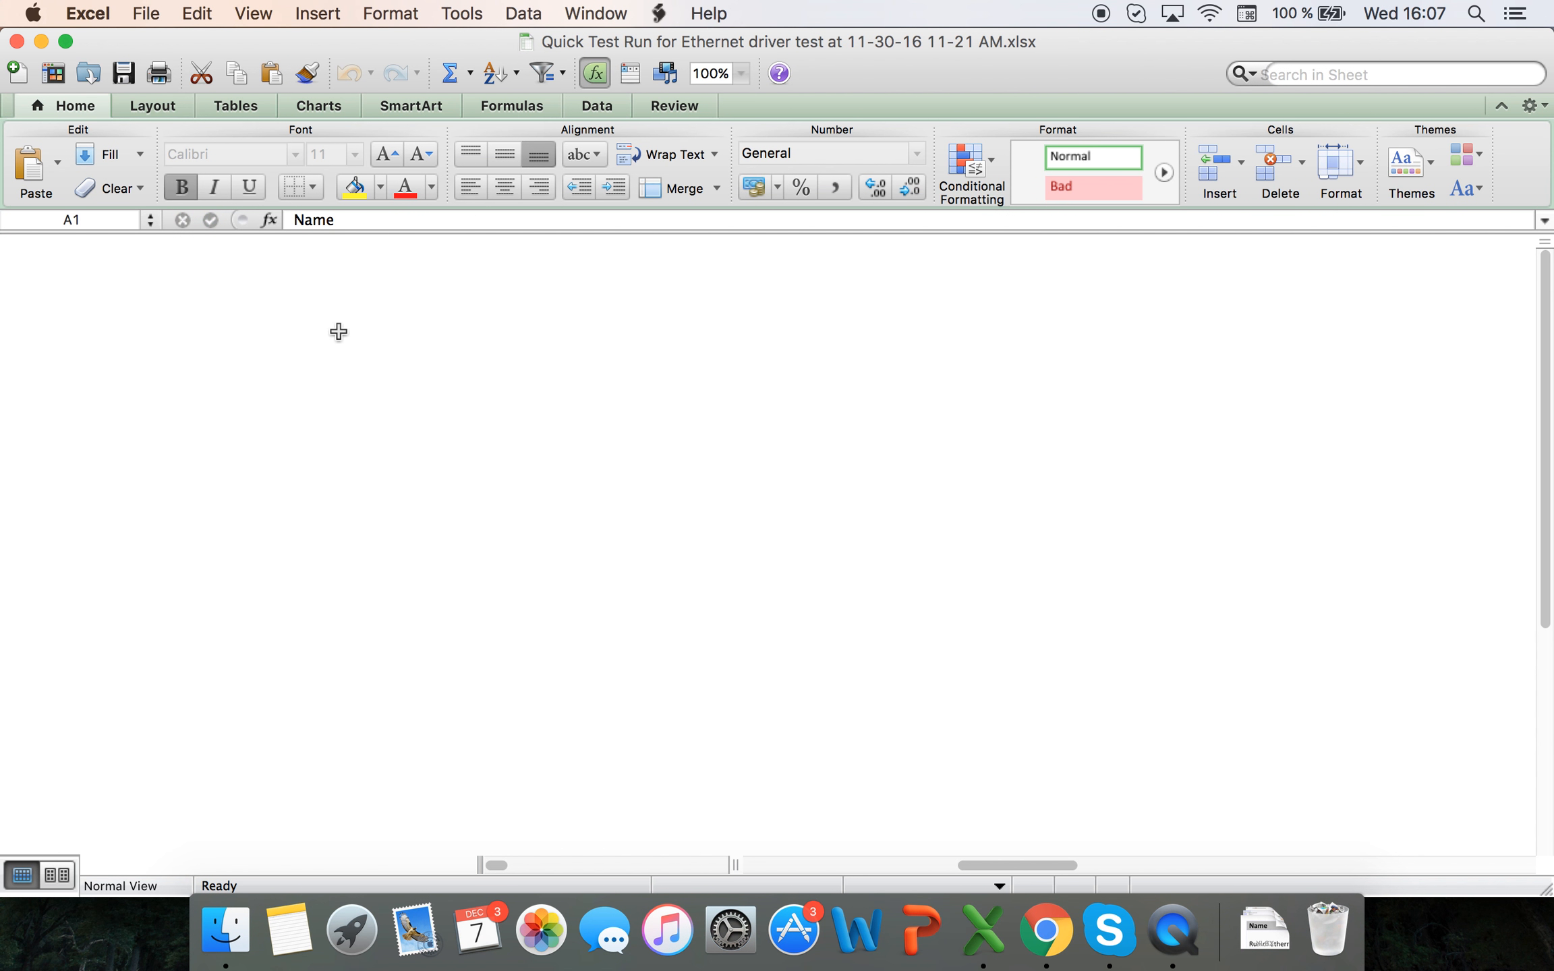
pyautogui.moveTo(410, 377)
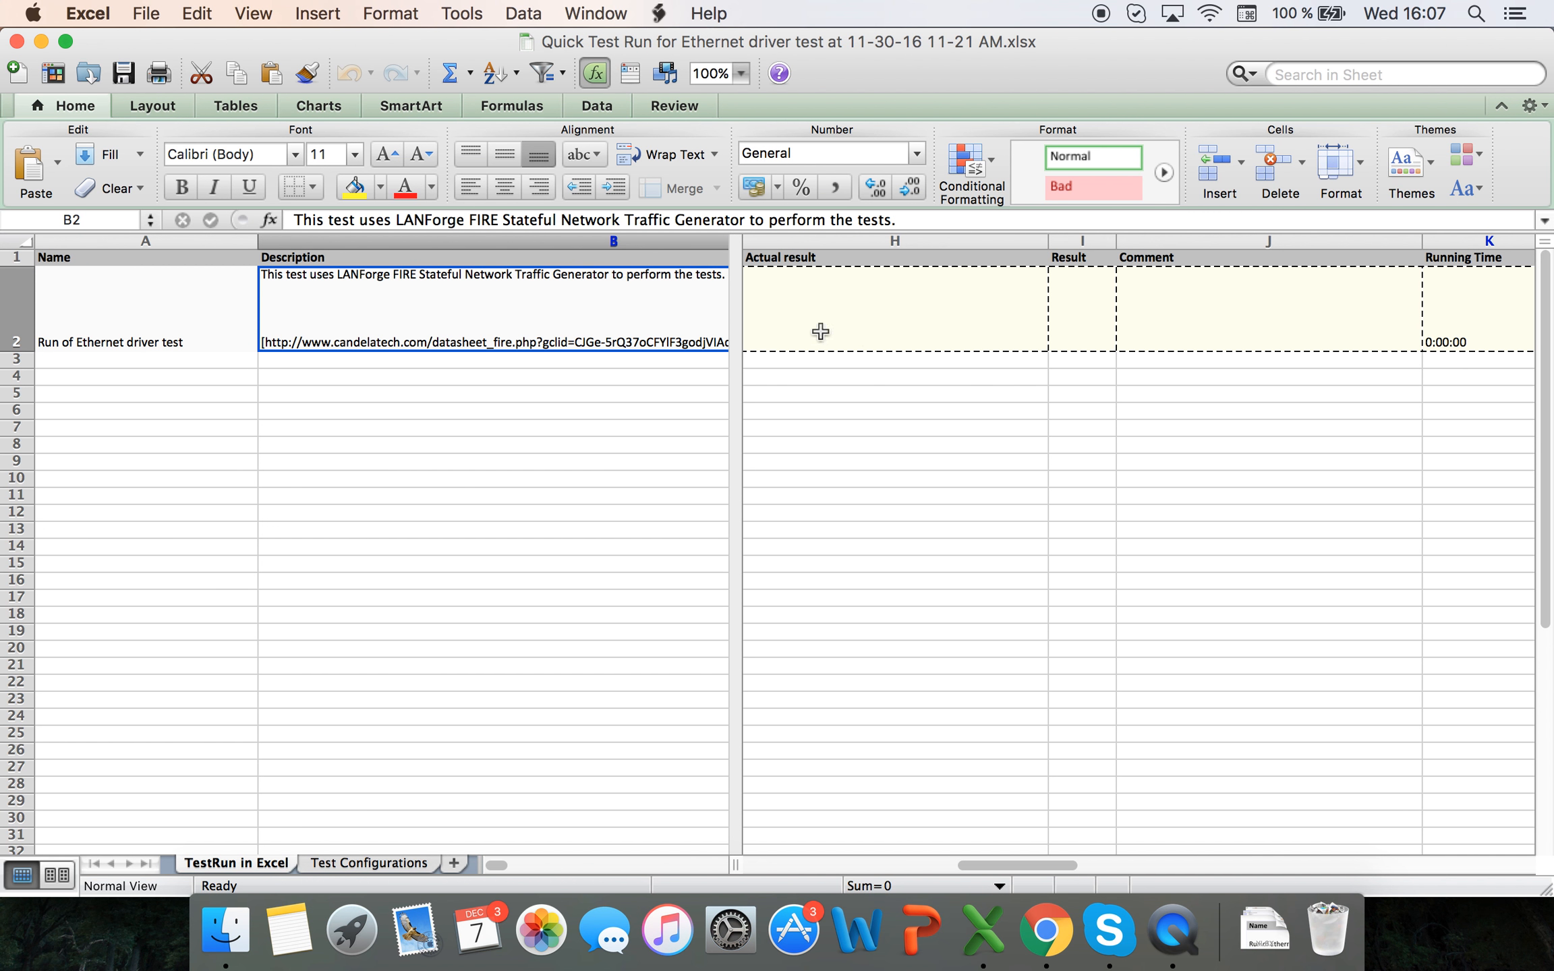
# Enter the actual-result note 'This pas…' and a PASSED result for the Ethernet driver row.
pyautogui.hscroll(3)
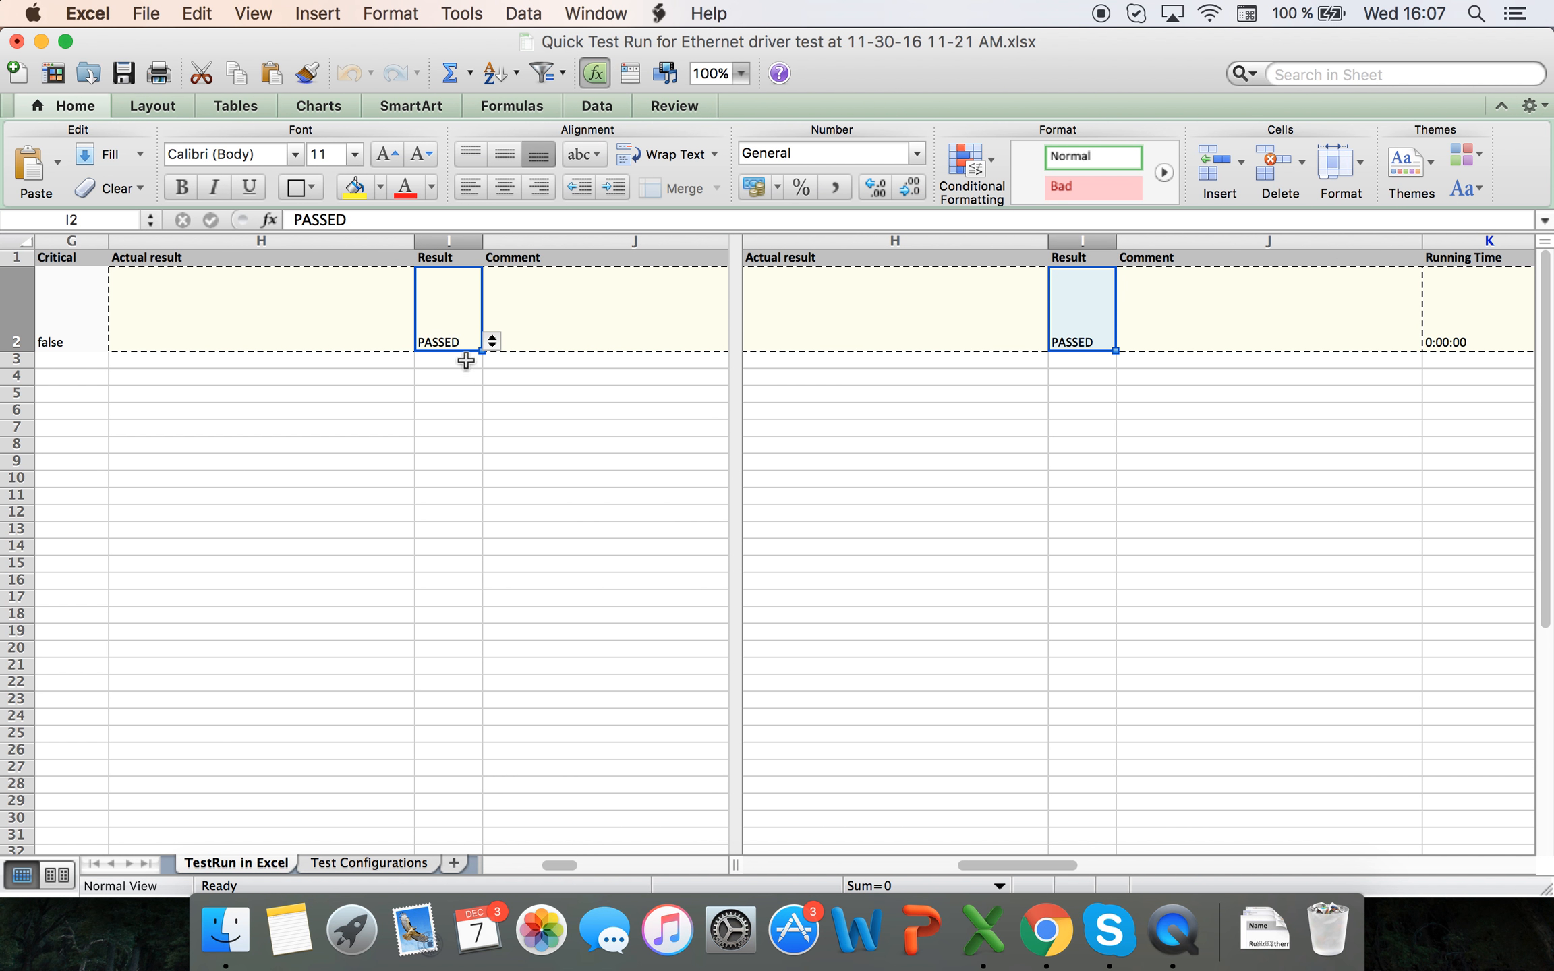
pyautogui.write('This pas')
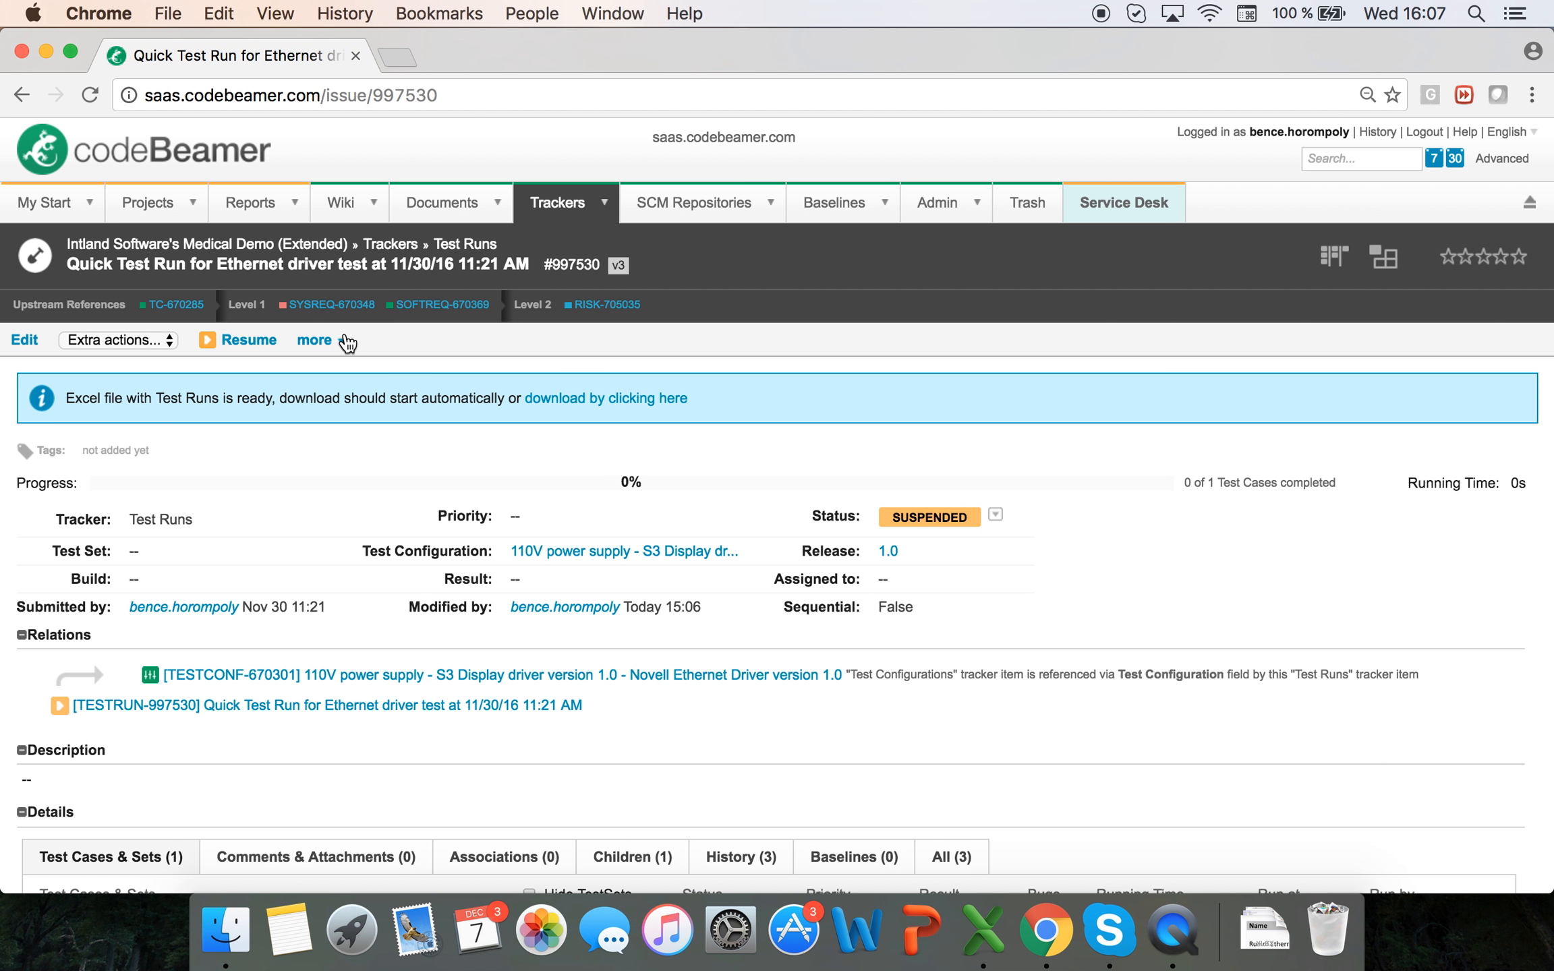
# Begin an Import on the test run and attach the edited Excel results file.
pyautogui.click(315, 340)
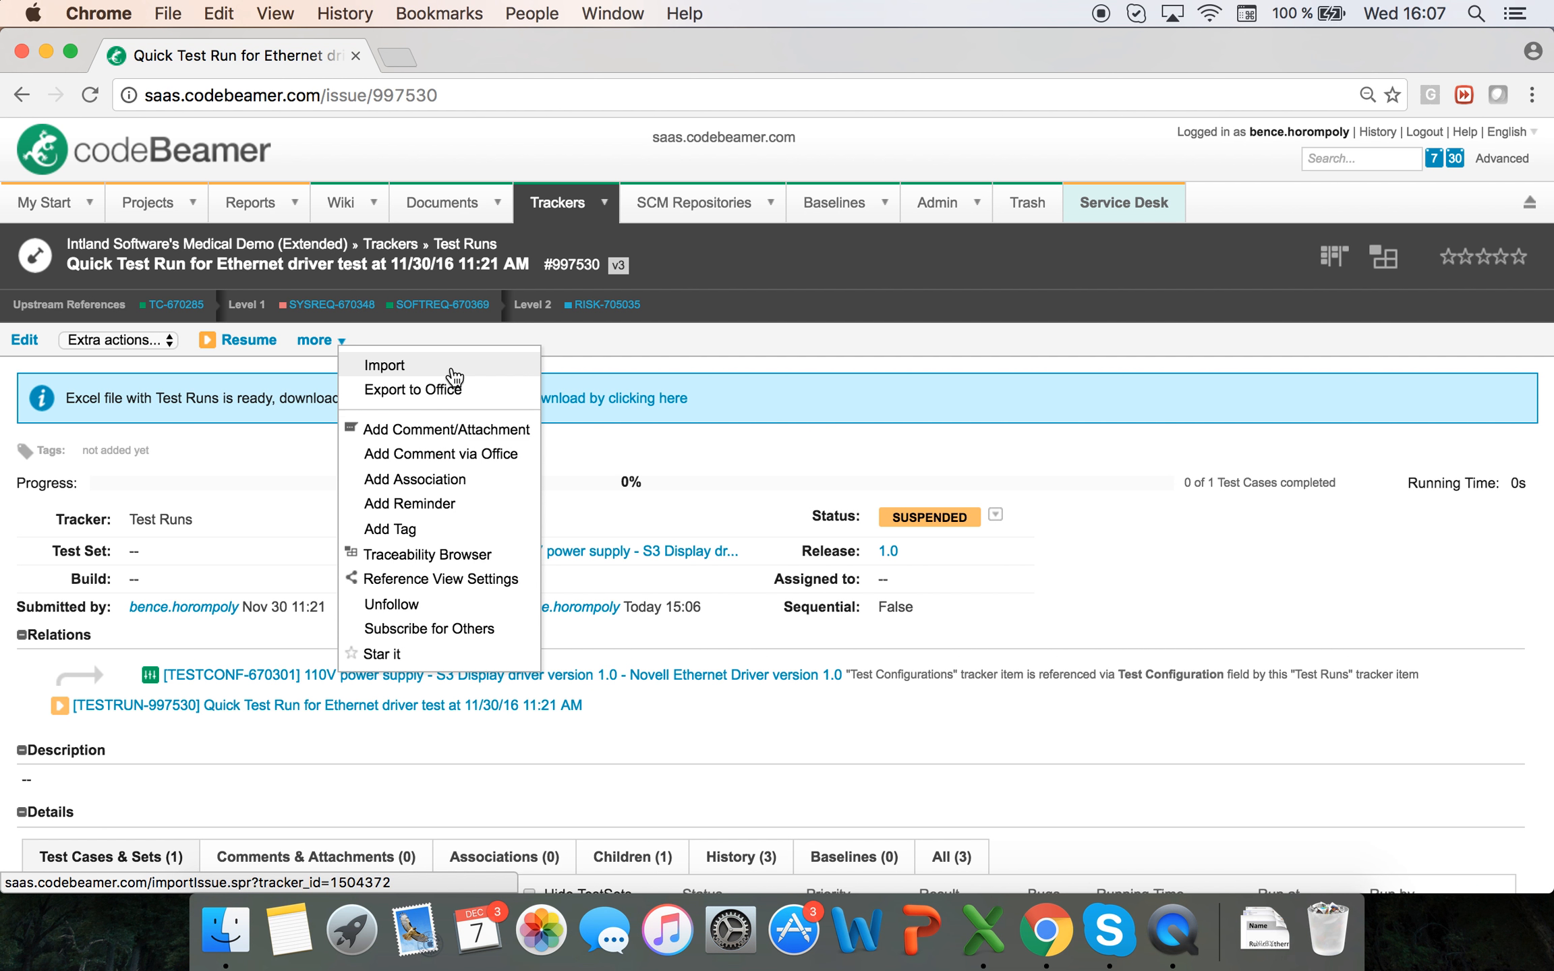
pyautogui.click(385, 364)
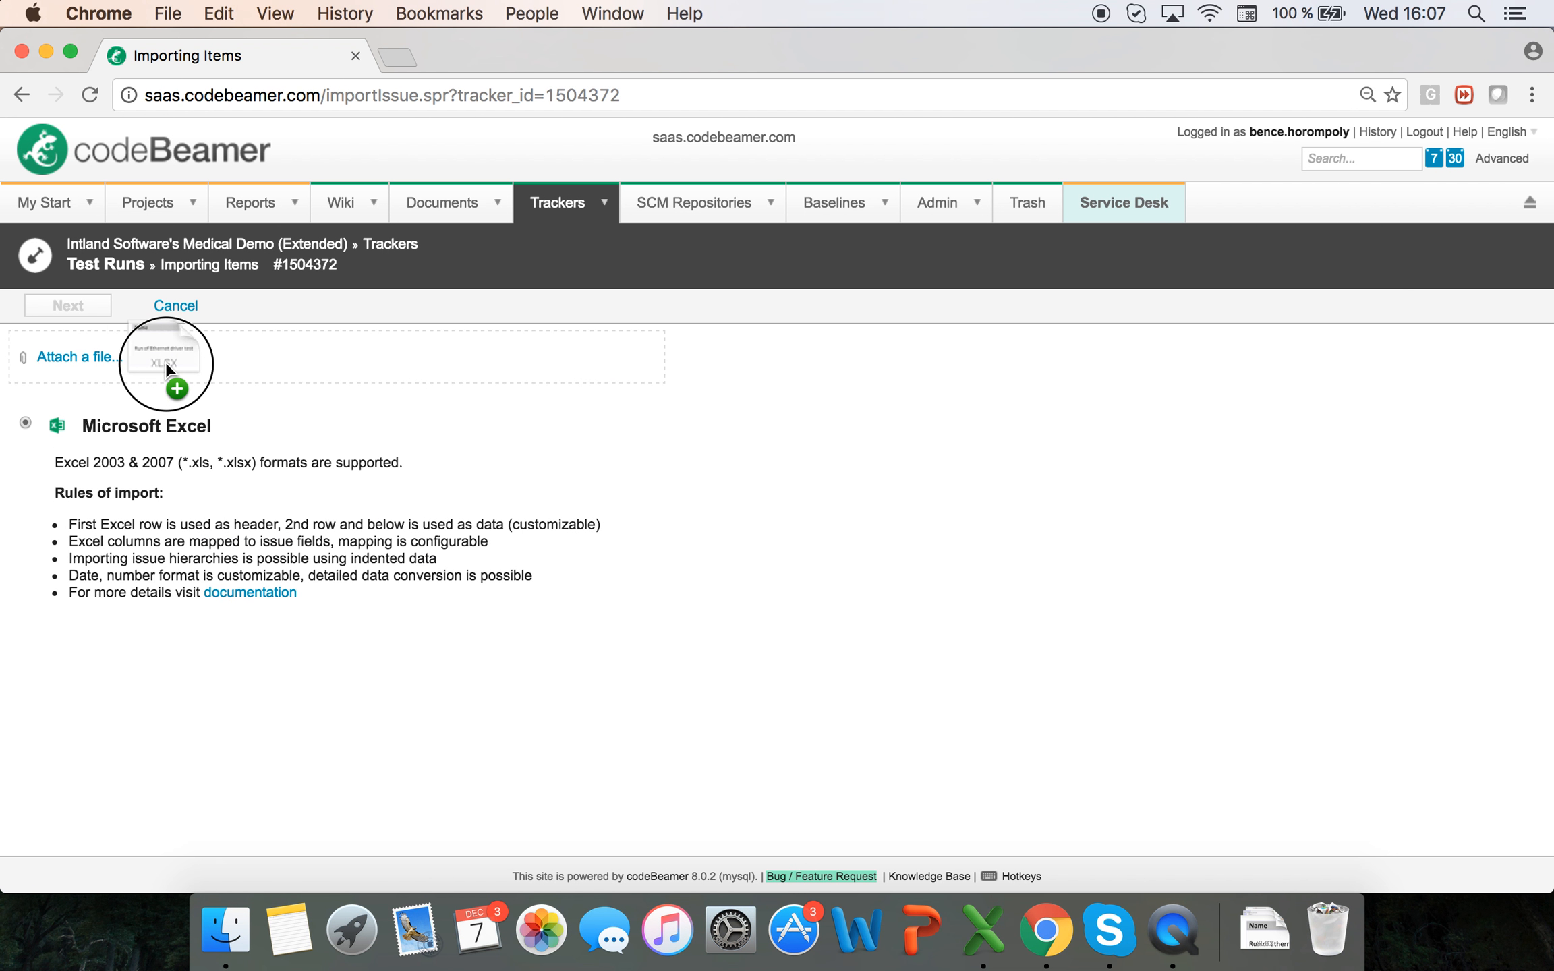
pyautogui.click(67, 305)
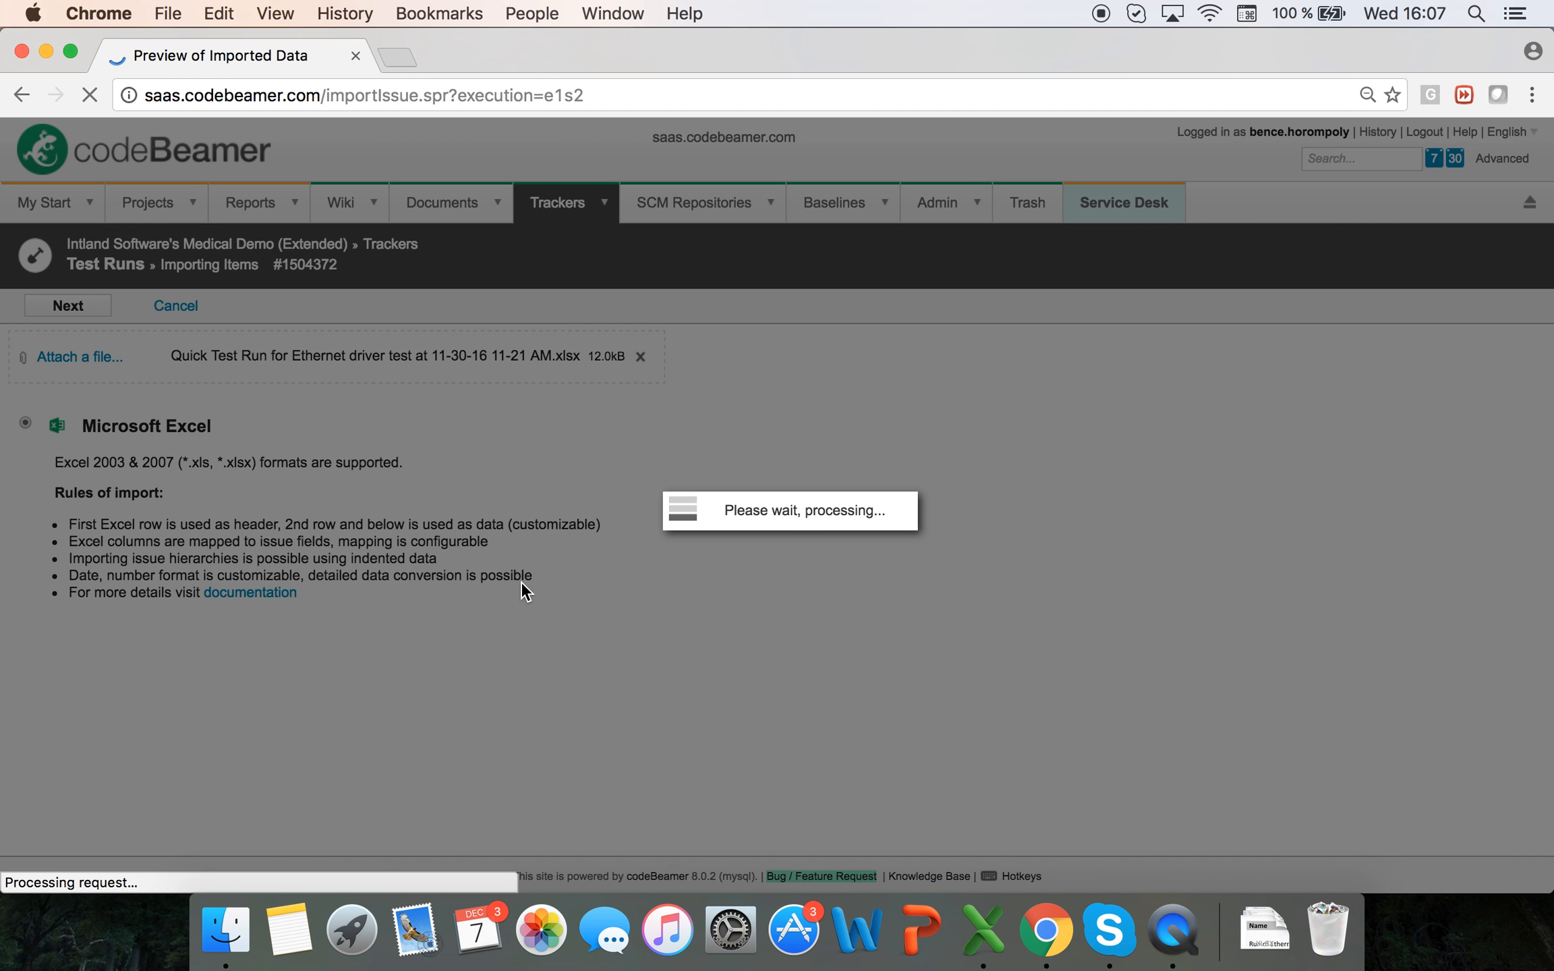
# Preview and finish the import, confirming one Test Runs item imported as PASSED.
pyautogui.click(66, 305)
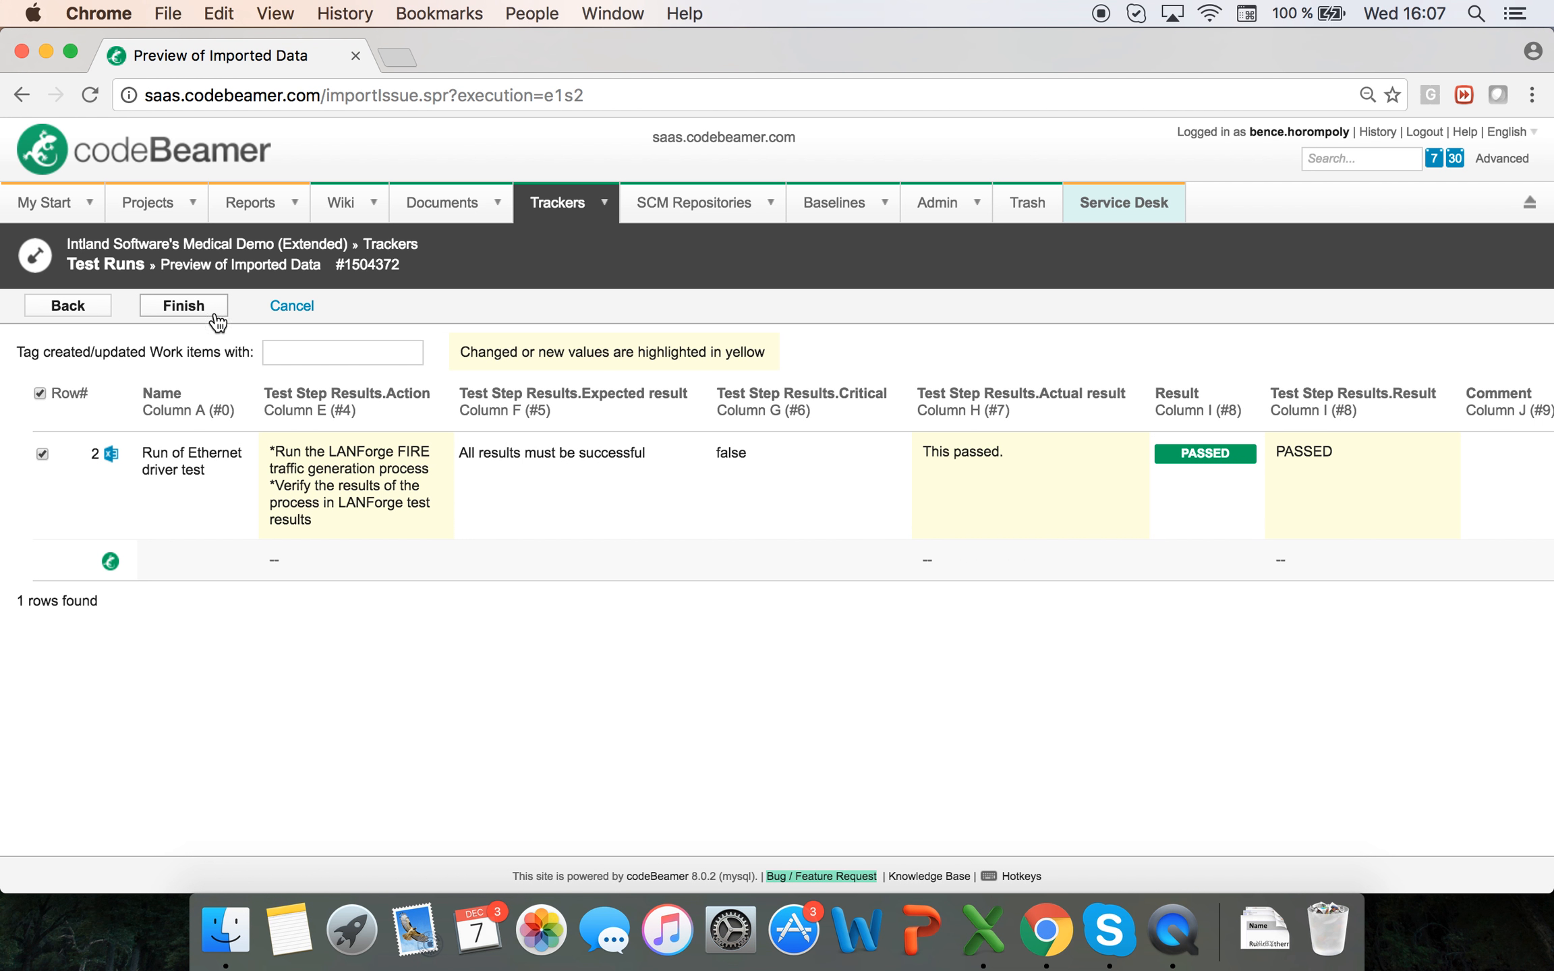
pyautogui.click(183, 305)
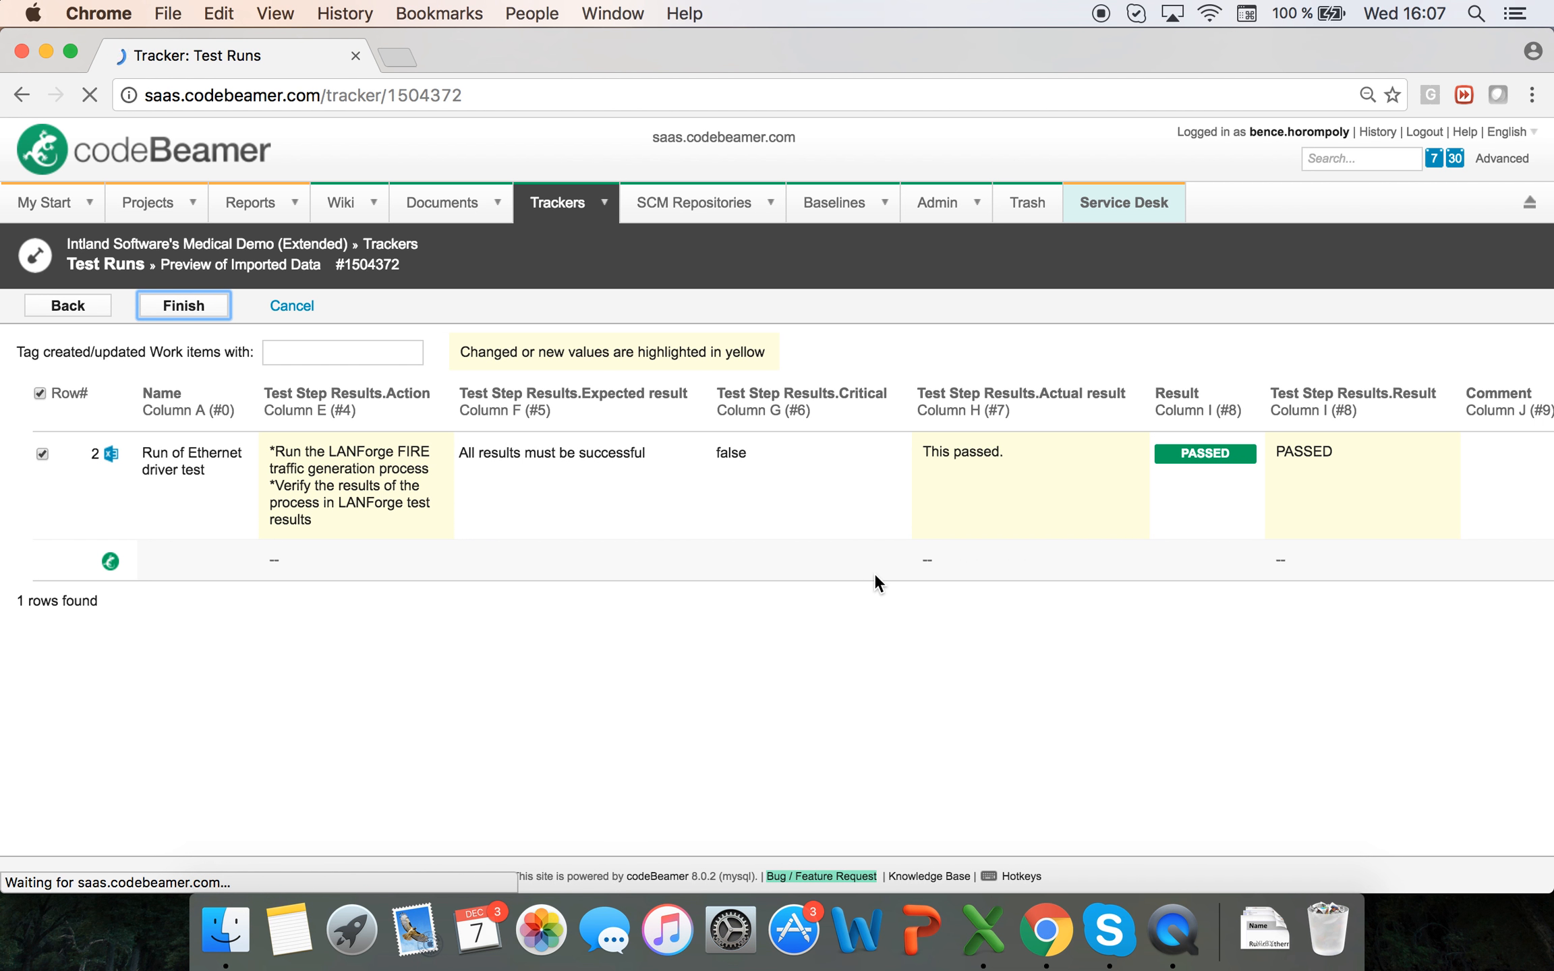
pyautogui.click(184, 305)
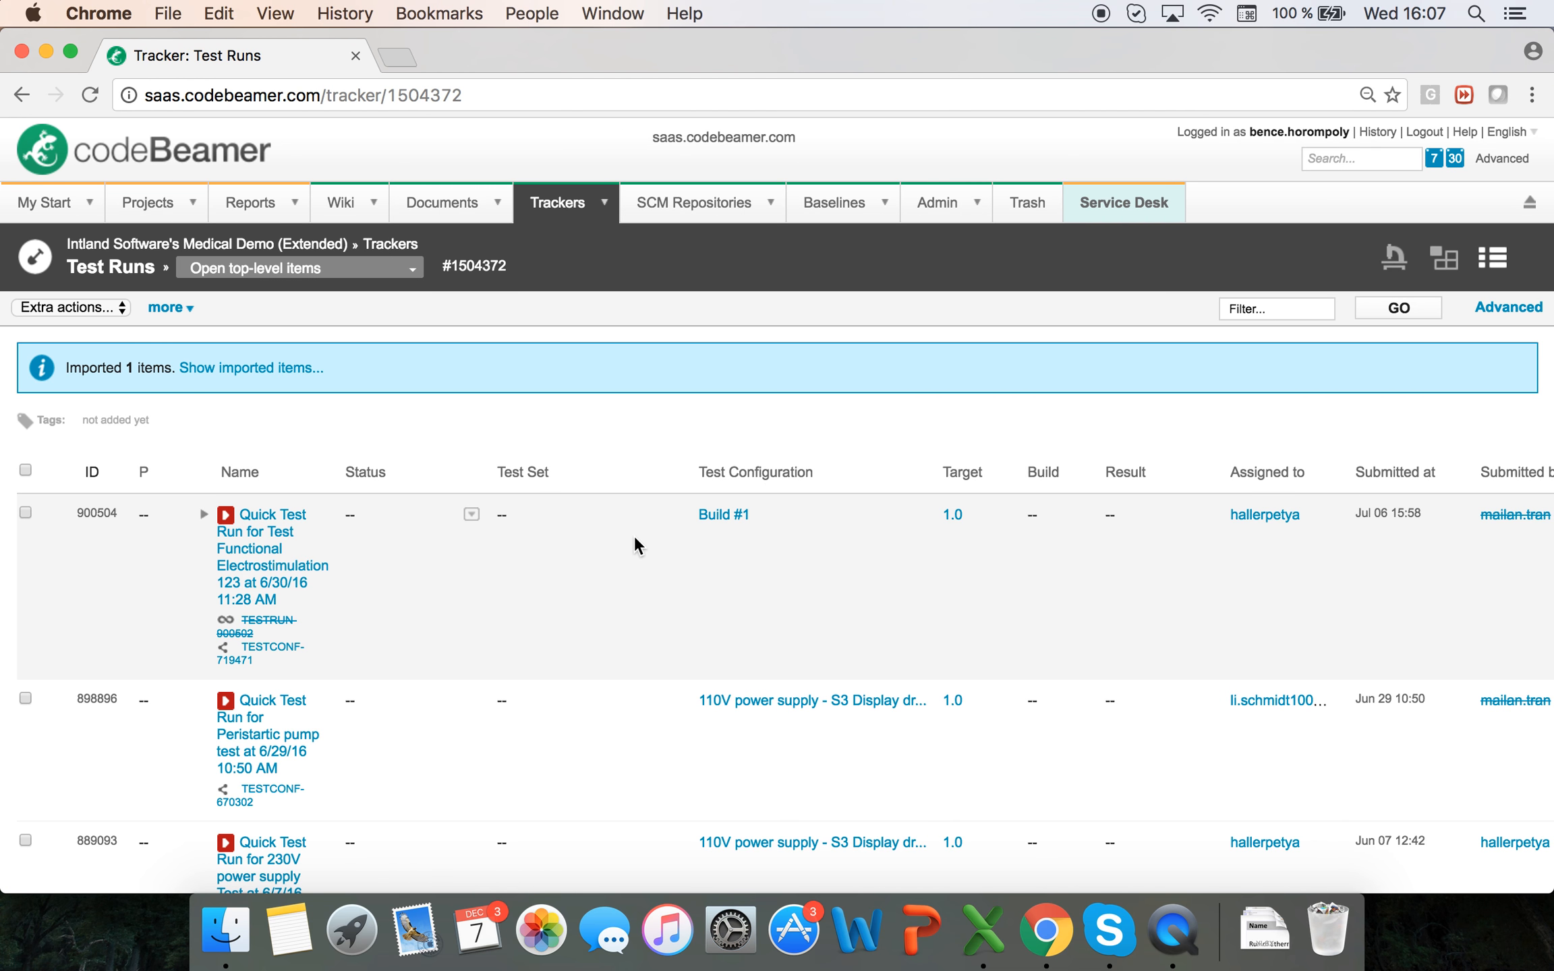